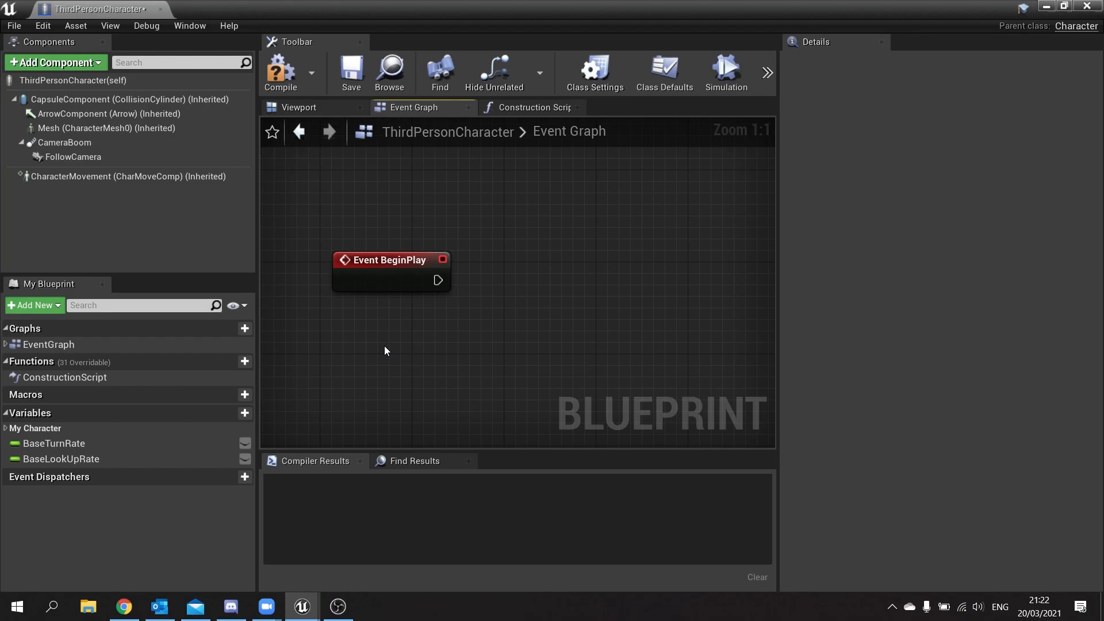
mouse_move(114, 149)
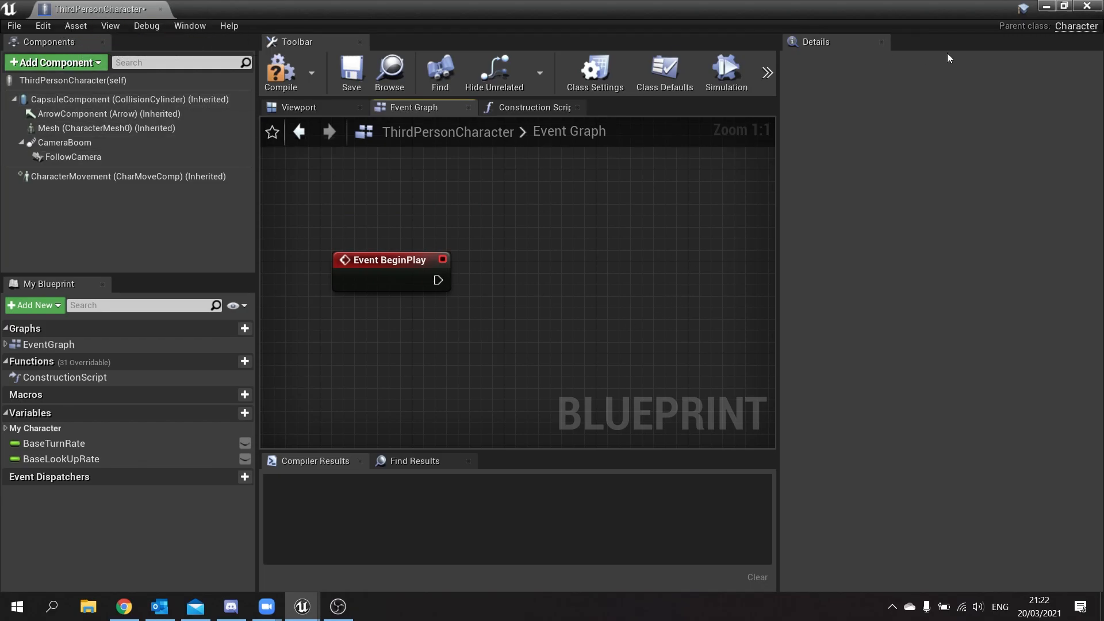
mouse_move(1077, 26)
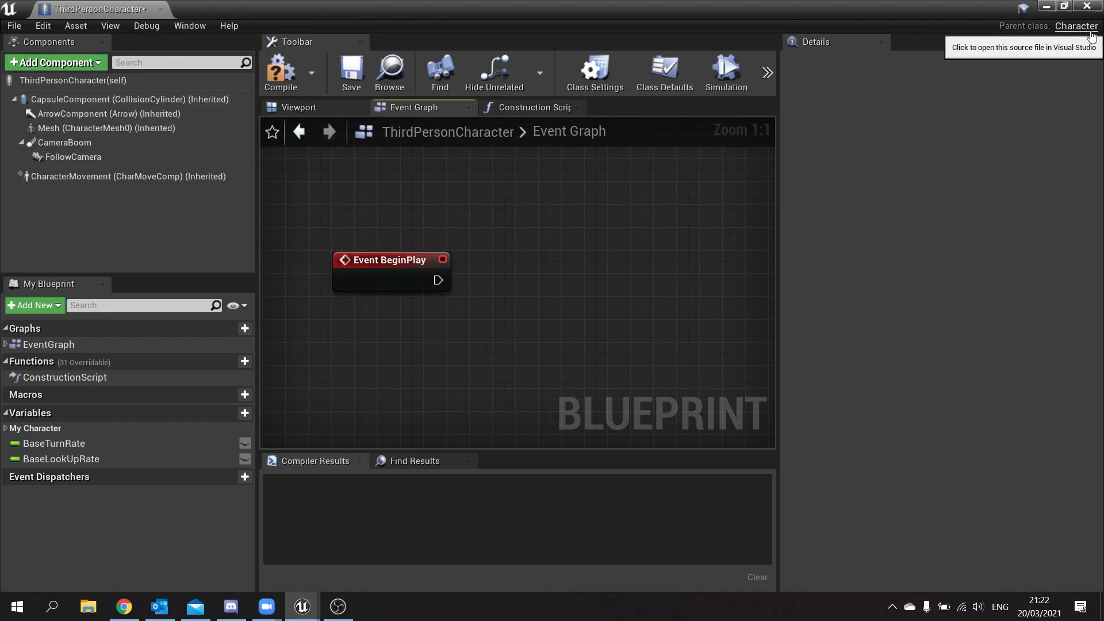
mouse_move(916, 189)
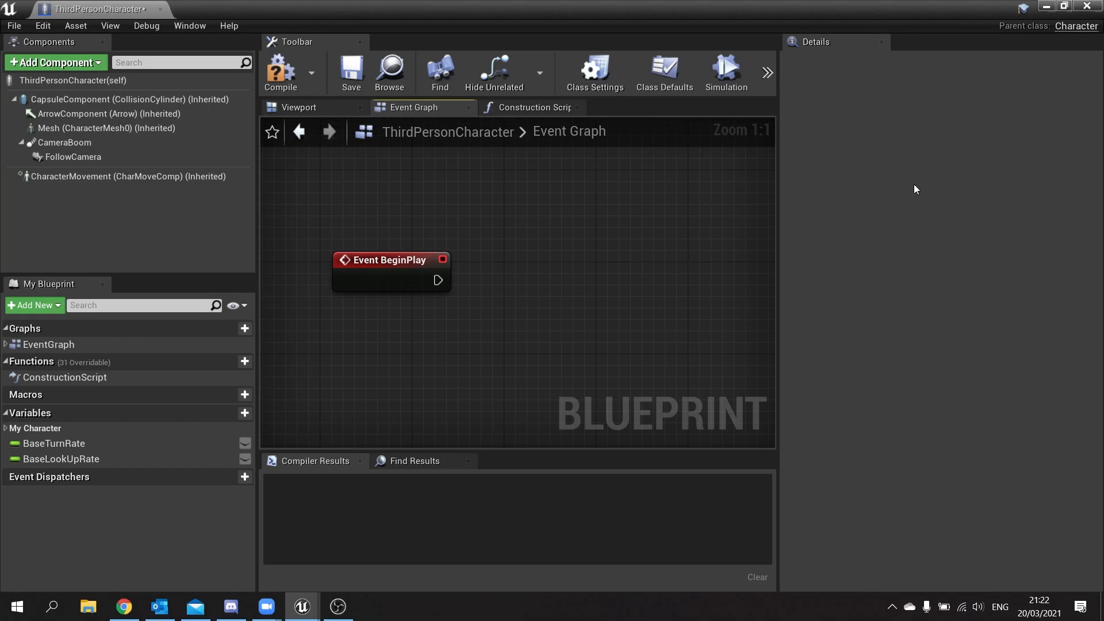
mouse_move(596, 232)
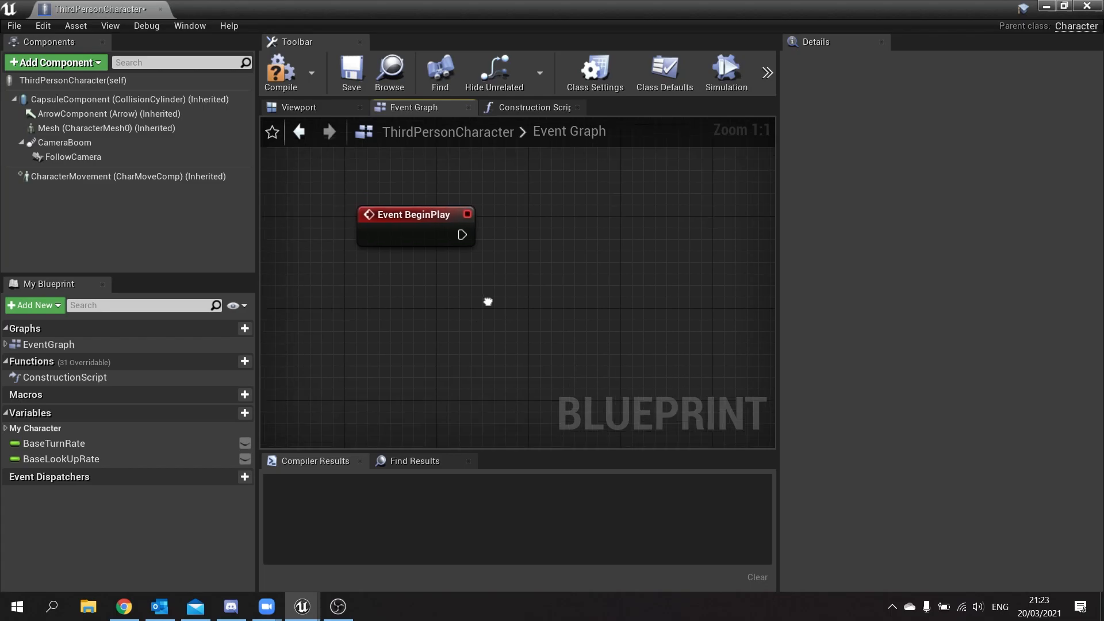
mouse_move(423, 191)
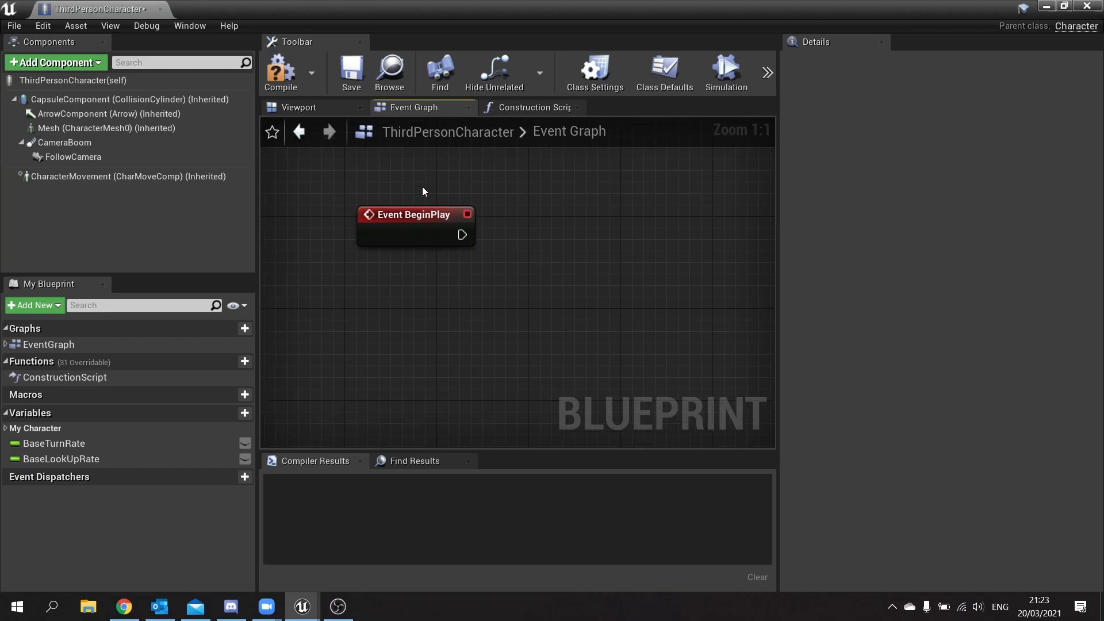
- Search the graph's node menu for 'get p' to place Get Player Character beside Event BeginPlay
right_click(424, 190)
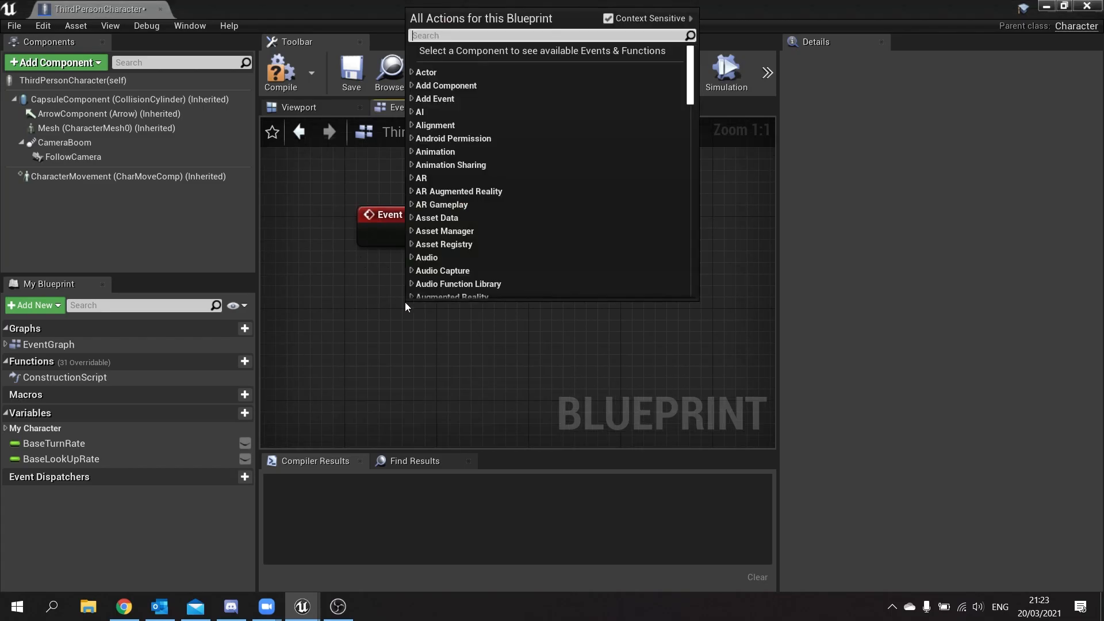
type("get p")
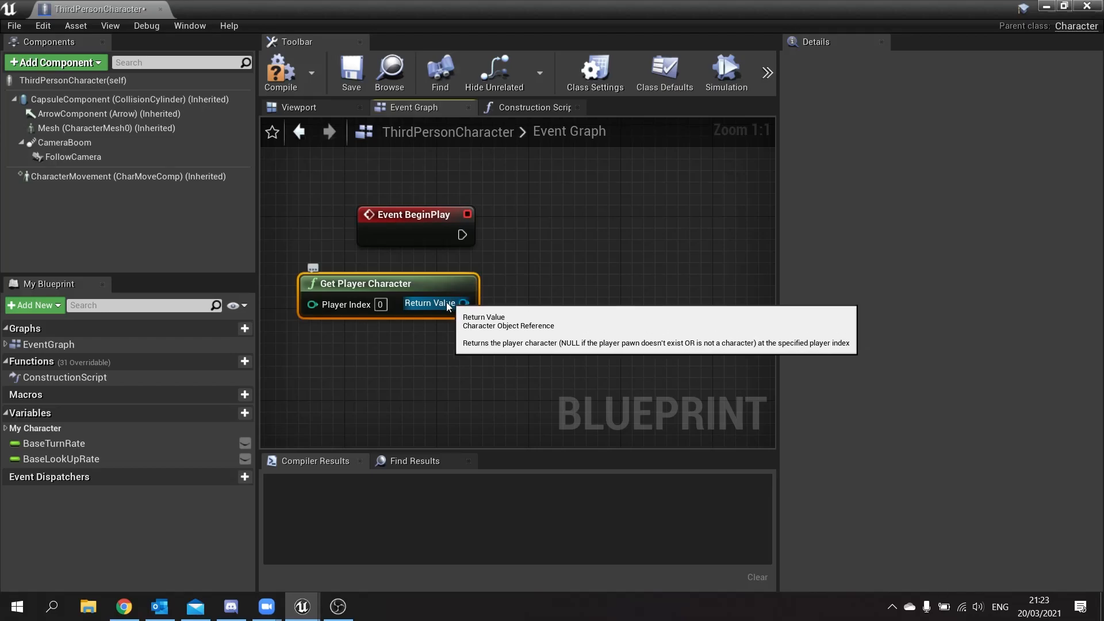
mouse_move(167, 149)
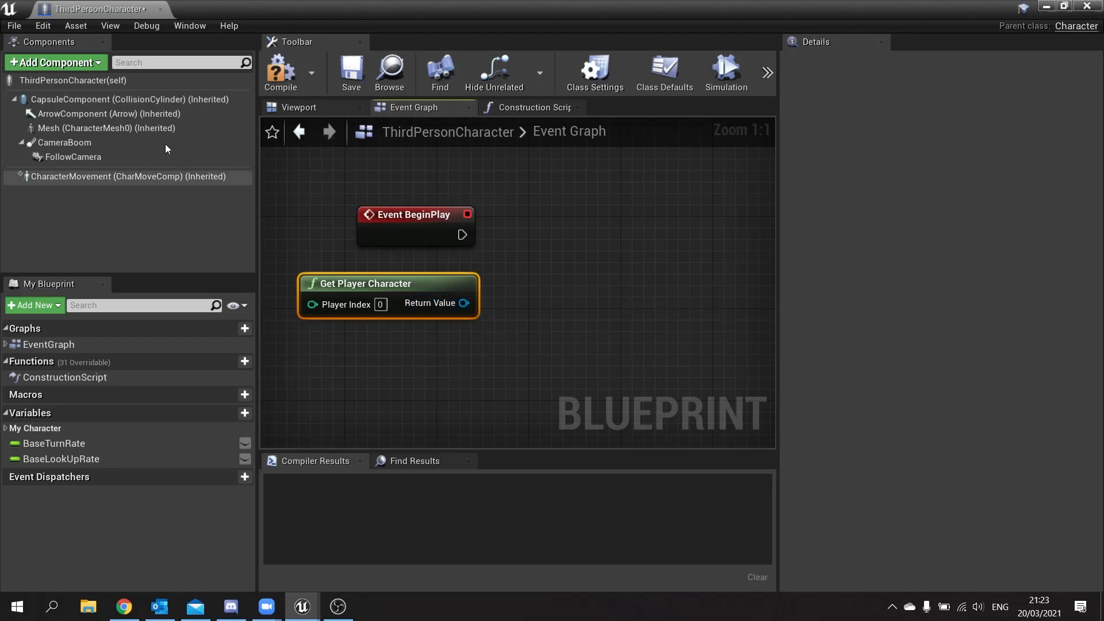
mouse_move(148, 25)
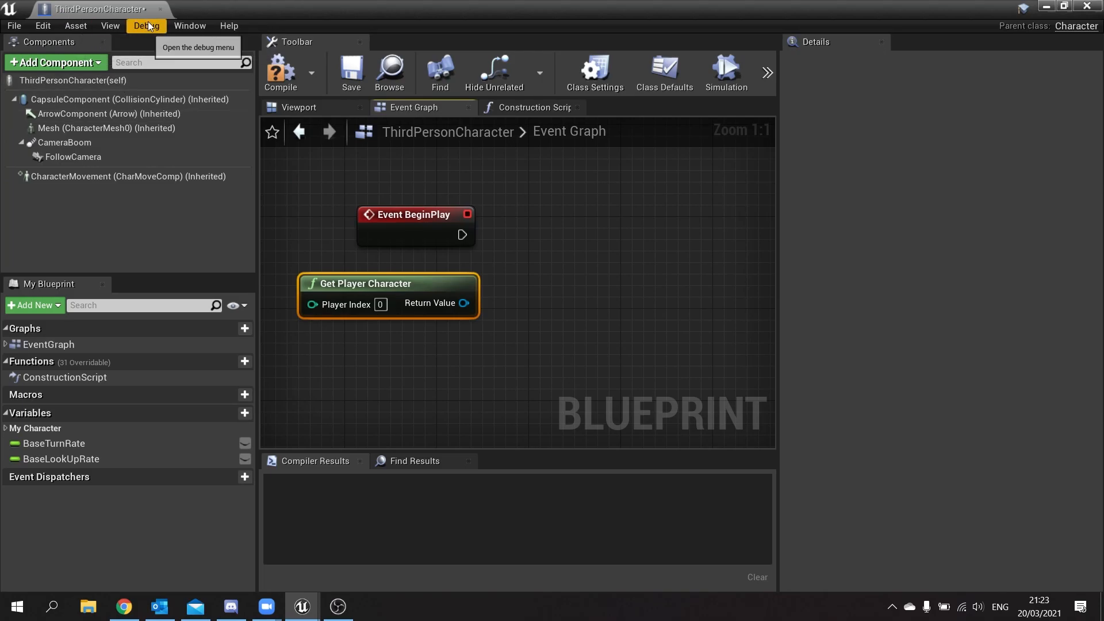
mouse_move(1076, 27)
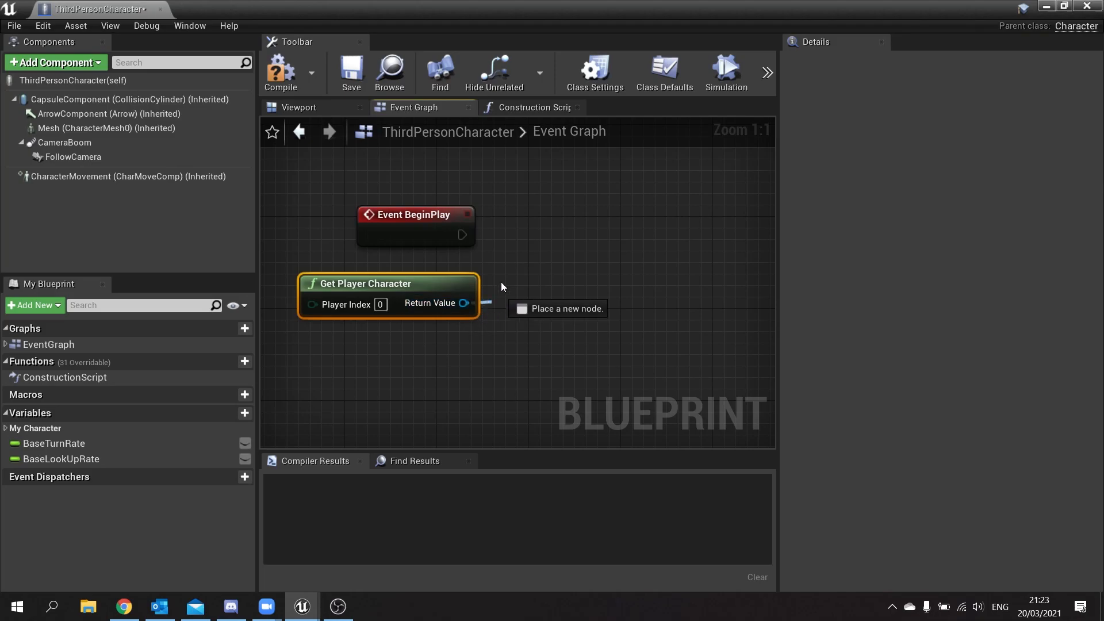
- Feed Get Player Character into a Cast To ThirdPersonCharacter node wired from Event BeginPlay's exec pin
left_click_drag(464, 303, 528, 243)
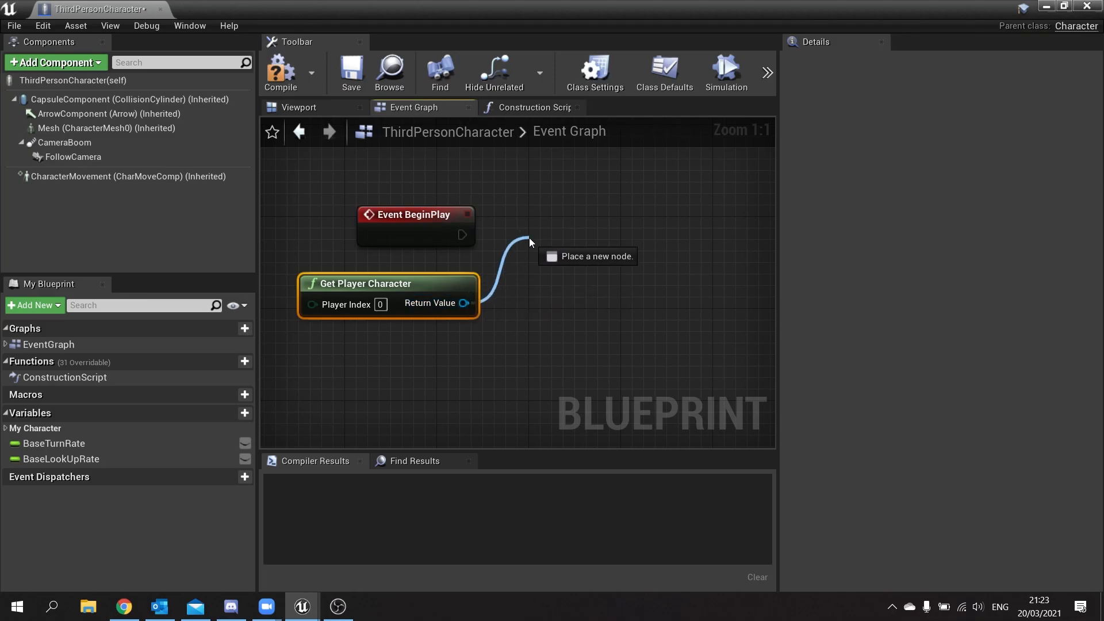
type("third")
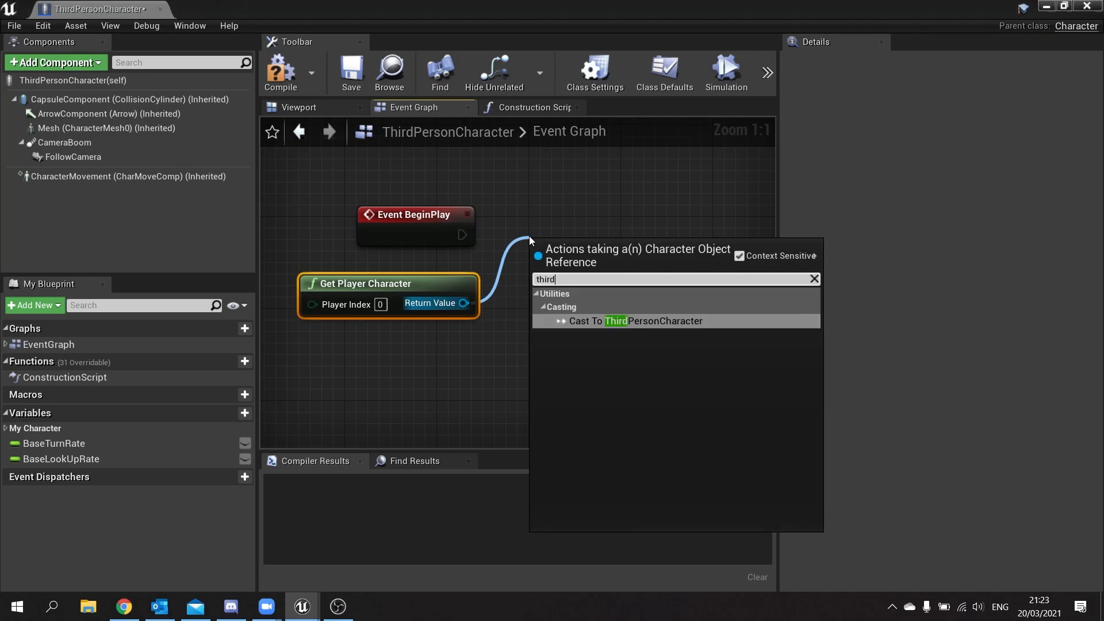
left_click(637, 321)
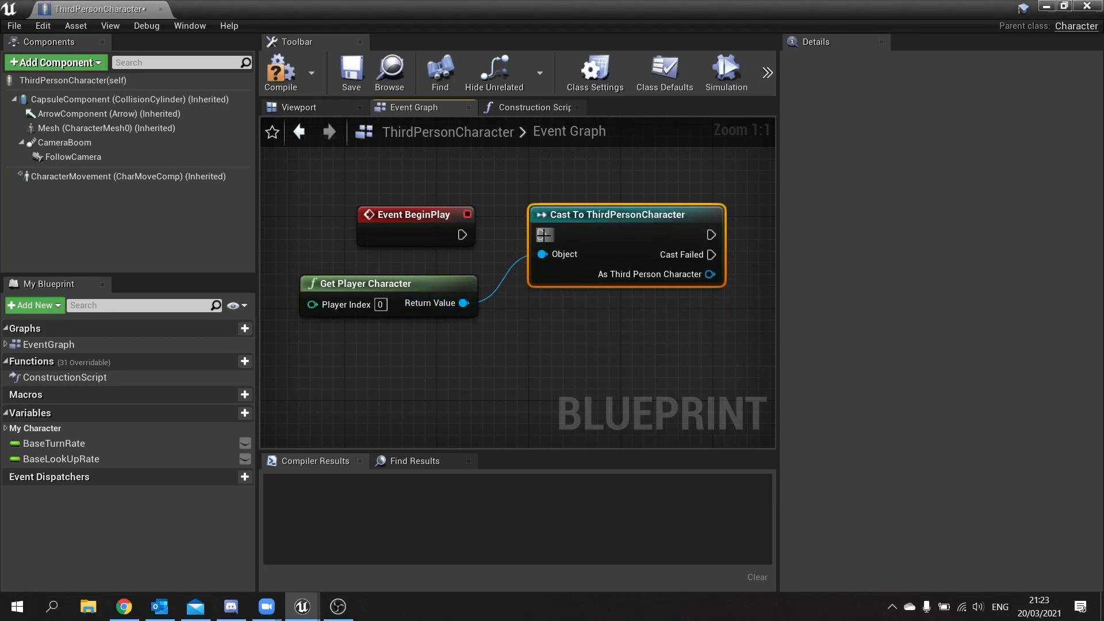
left_click_drag(464, 235, 541, 234)
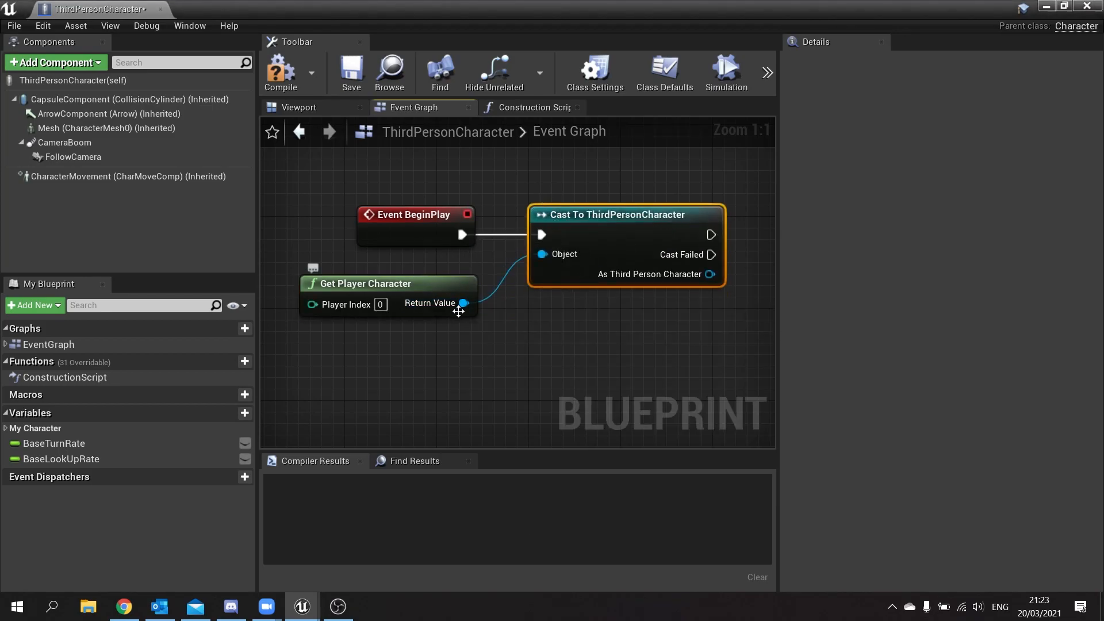
left_click_drag(458, 309, 359, 304)
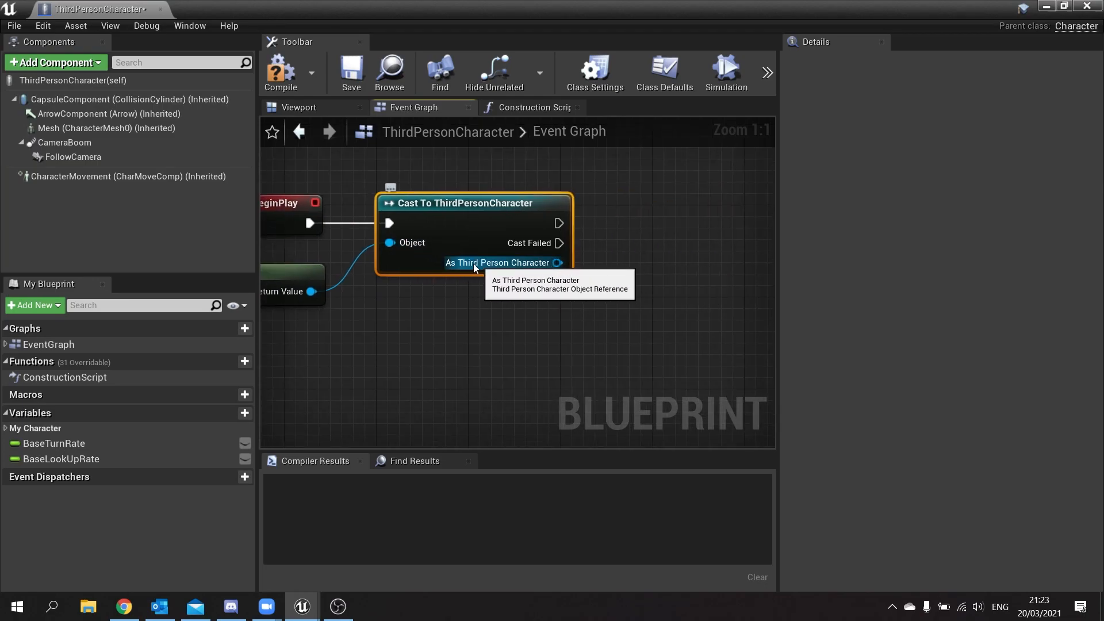
mouse_move(545, 274)
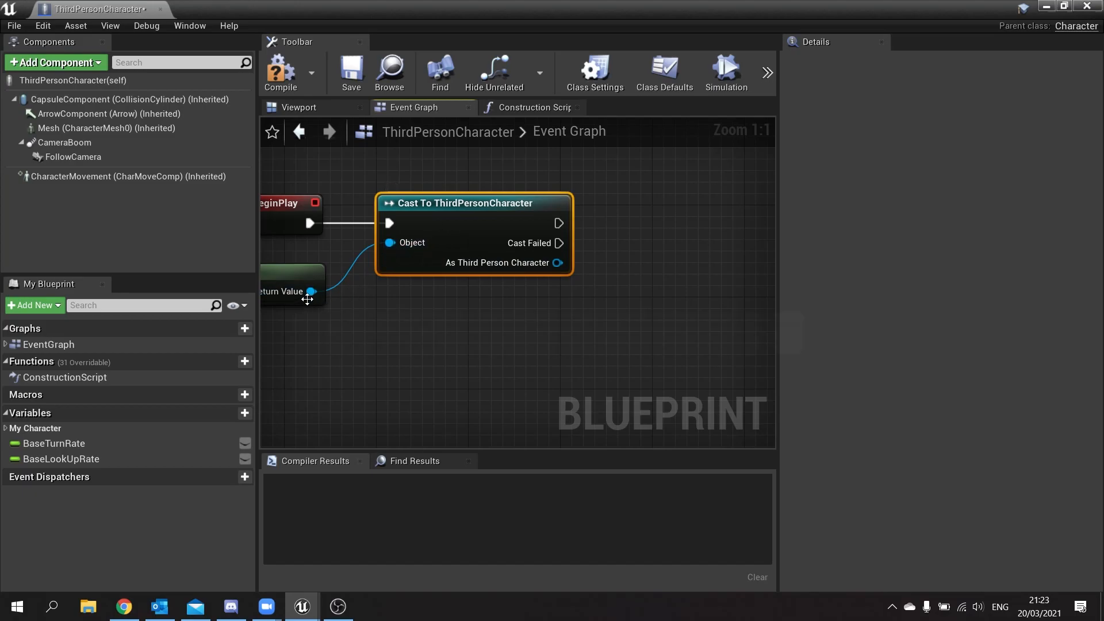
mouse_move(417, 252)
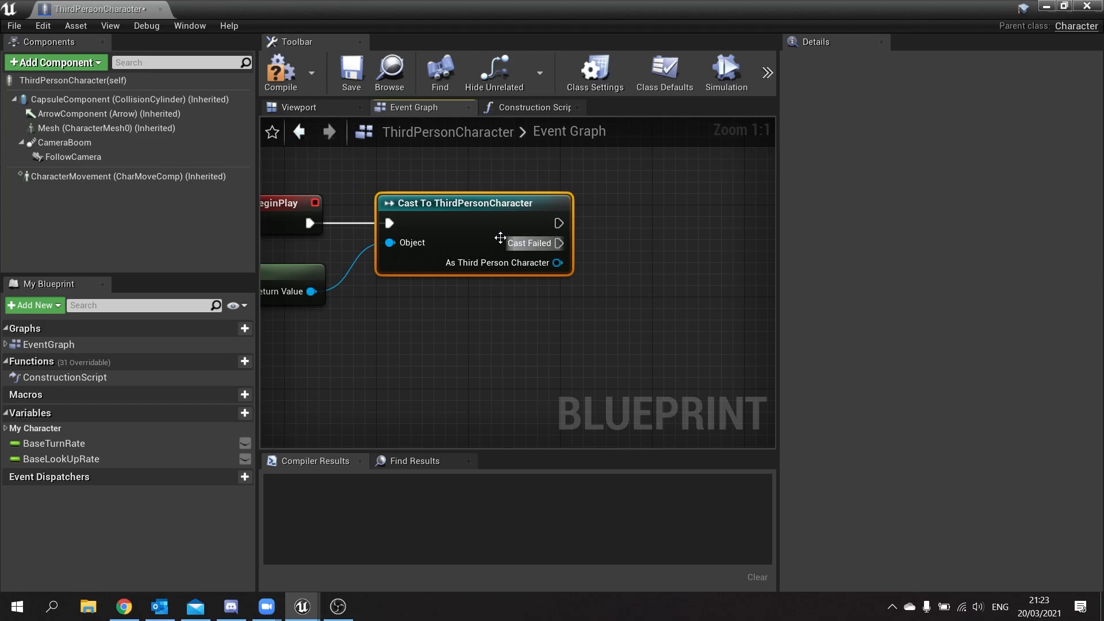
mouse_move(460, 300)
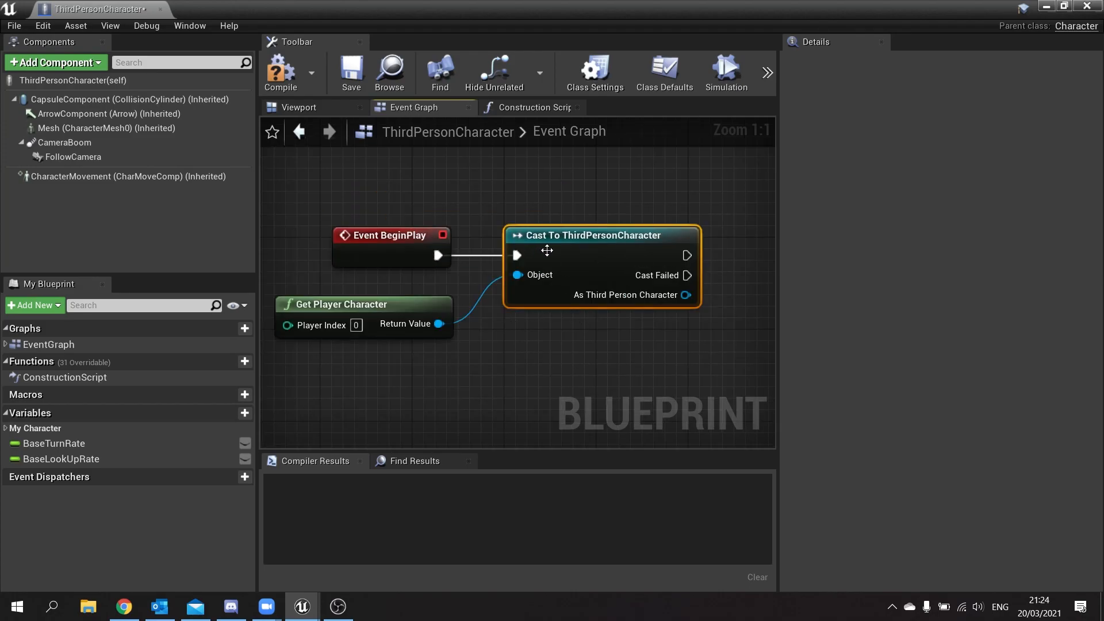
mouse_move(439, 325)
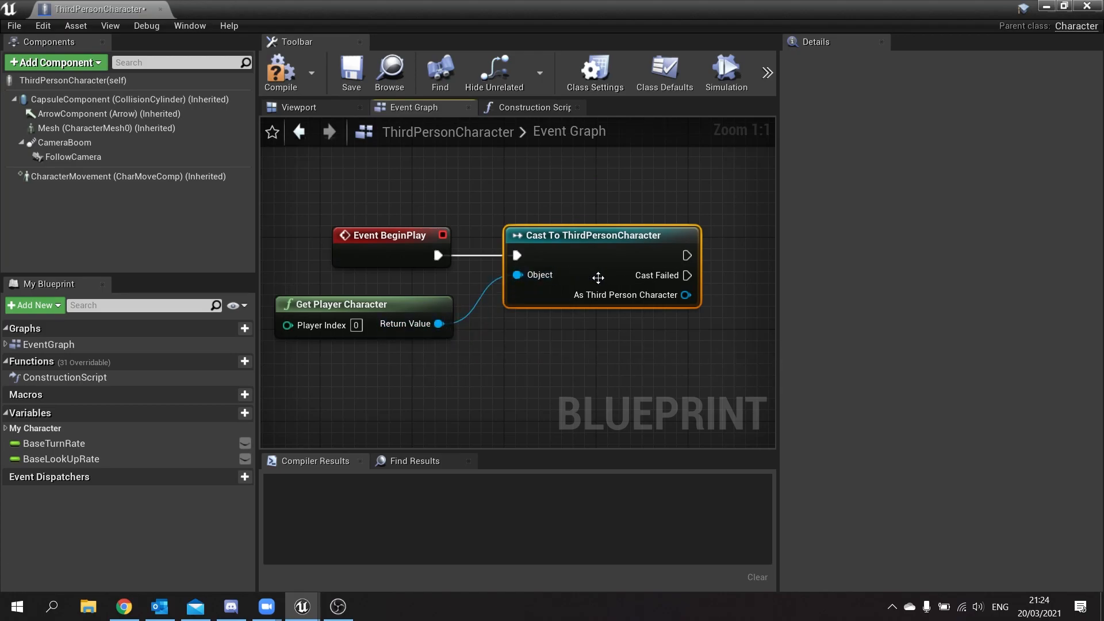
mouse_move(687, 295)
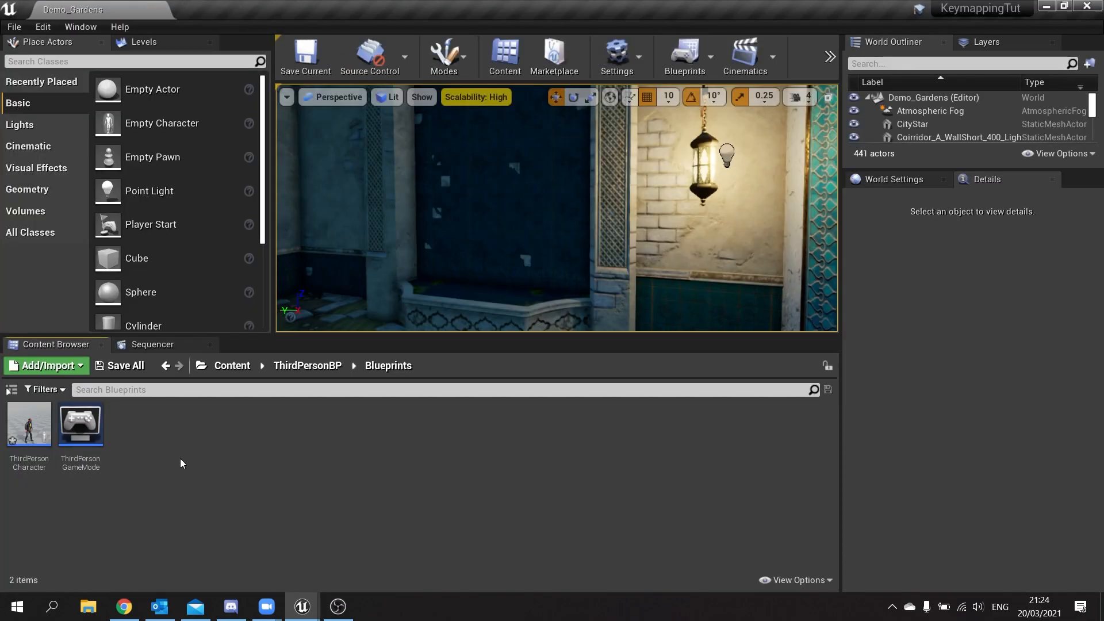
mouse_move(201, 451)
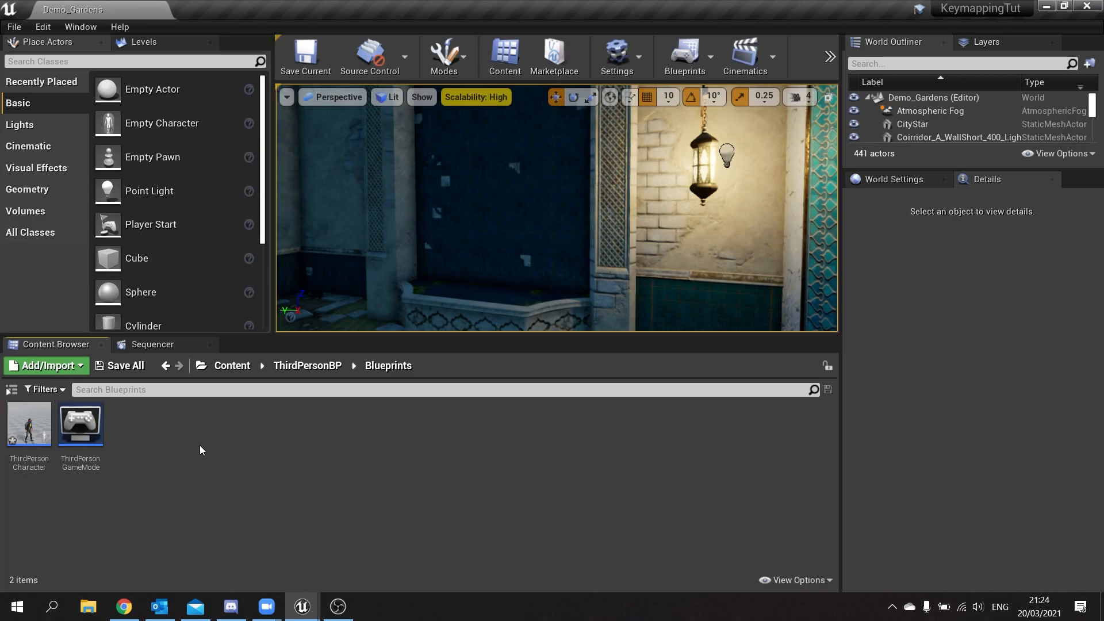
mouse_move(198, 442)
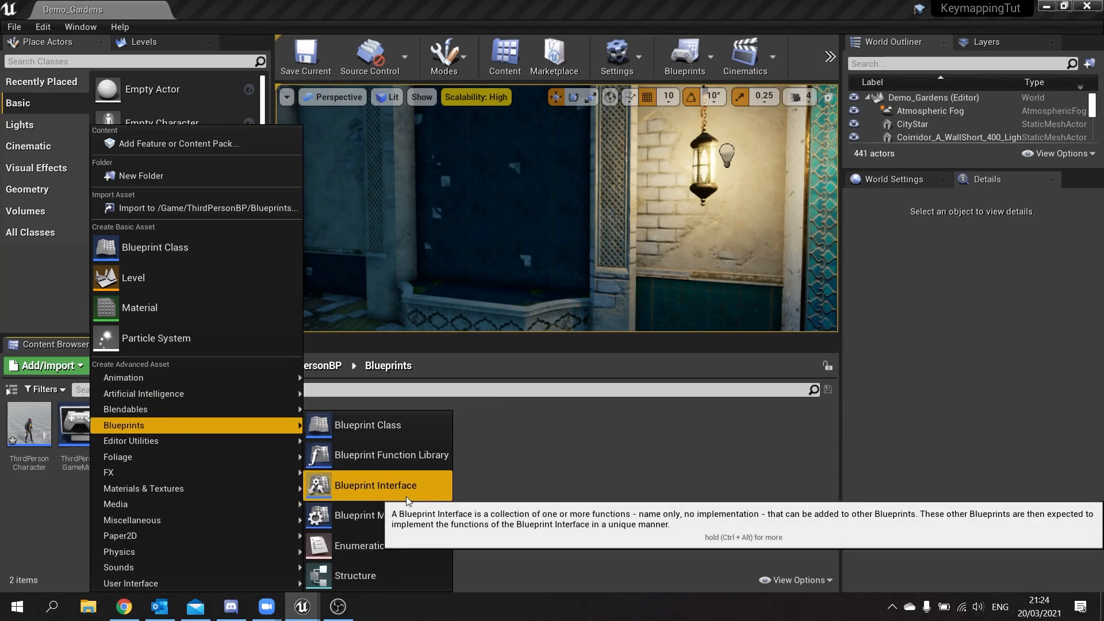
- Create a Blueprint Interface asset, MyInterface, in the ThirdPersonBP Blueprints folder
left_click(375, 486)
type("MyInterface")
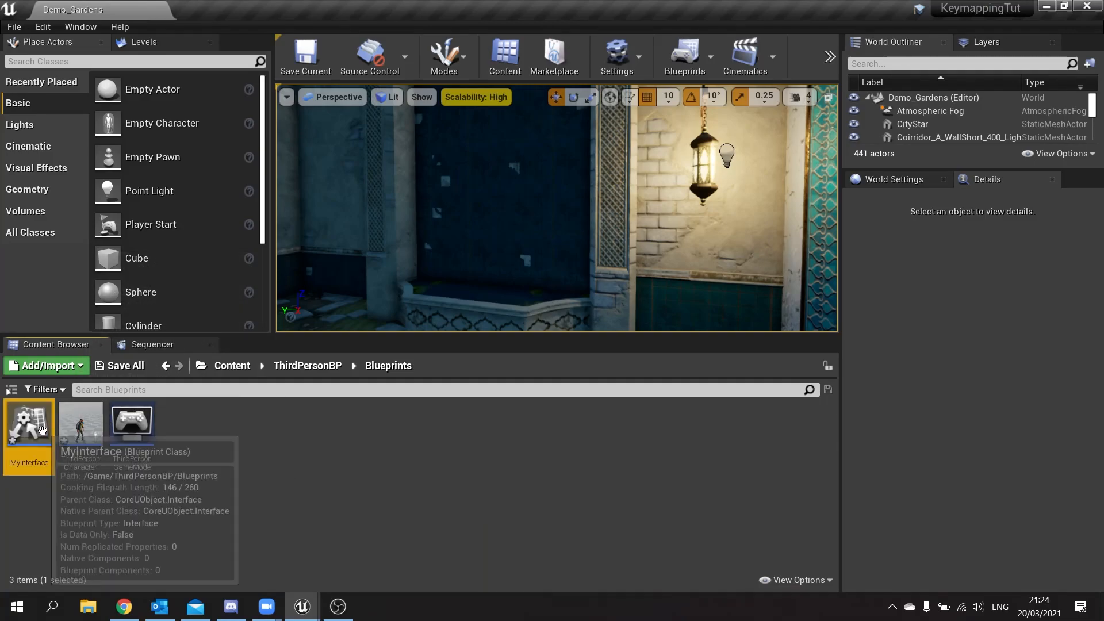
- In MyInterface, name the function Interact and add an input parameter named Character
double_click(28, 422)
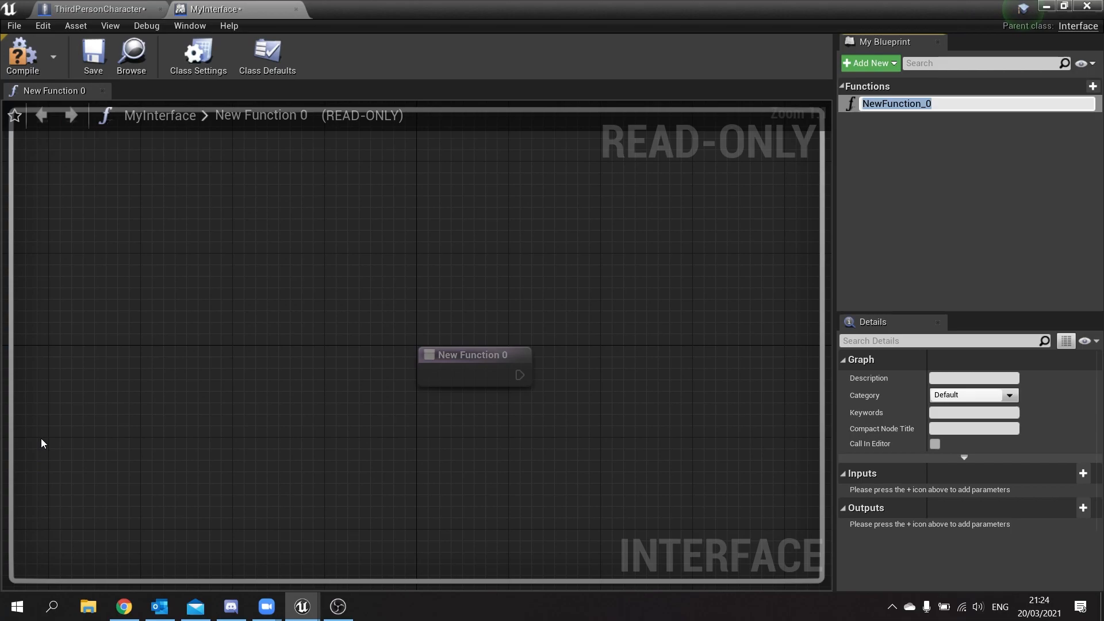
mouse_move(595, 252)
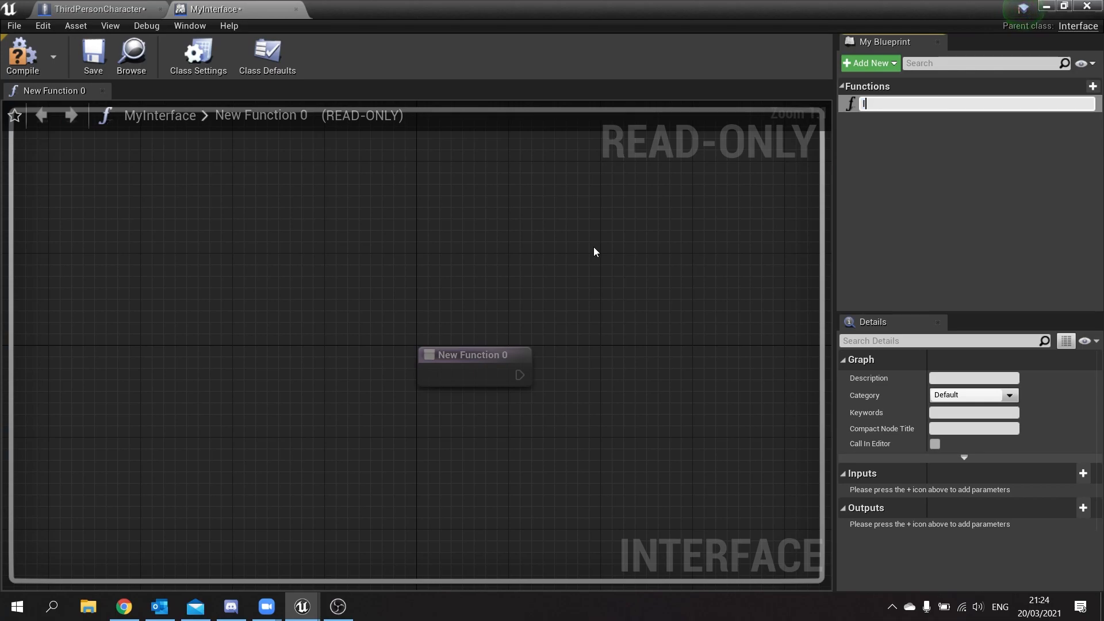
type("InteractWith")
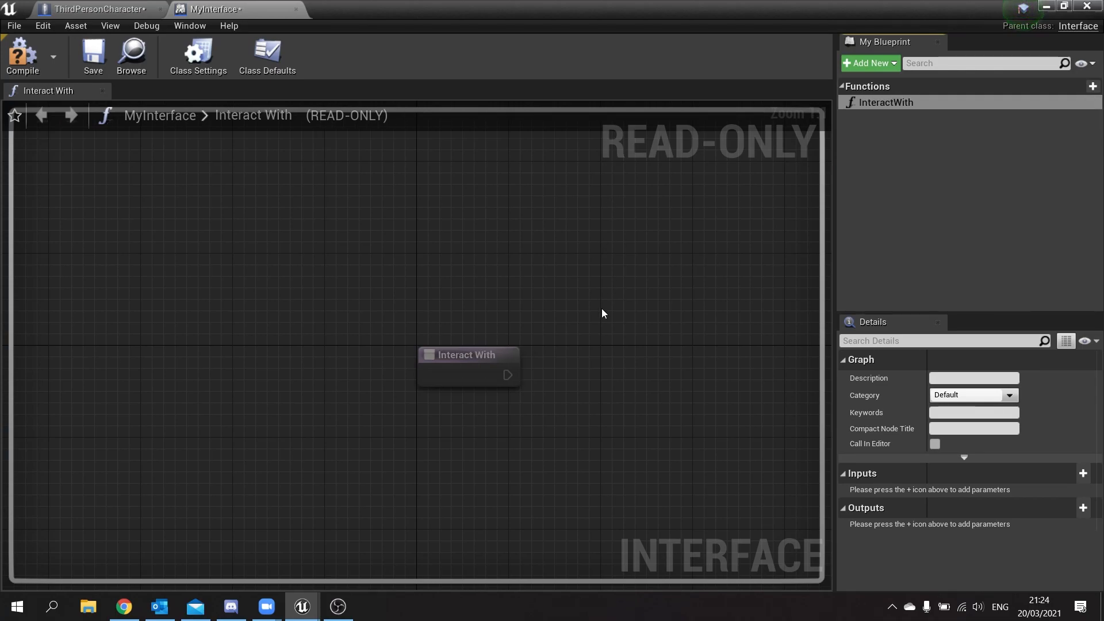
left_click(1084, 473)
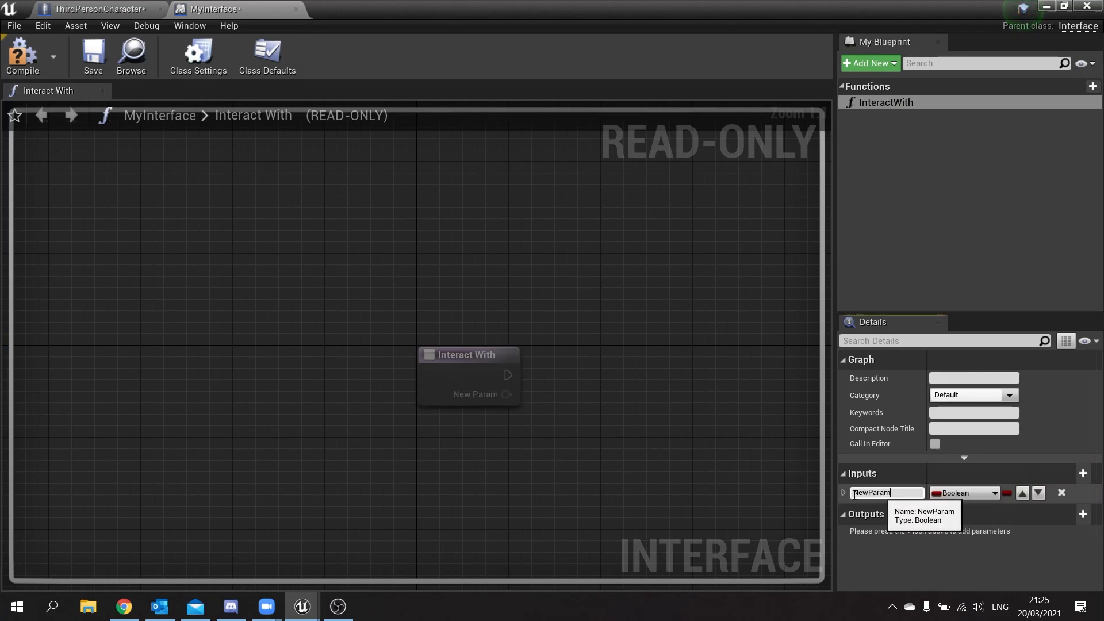
type("Character")
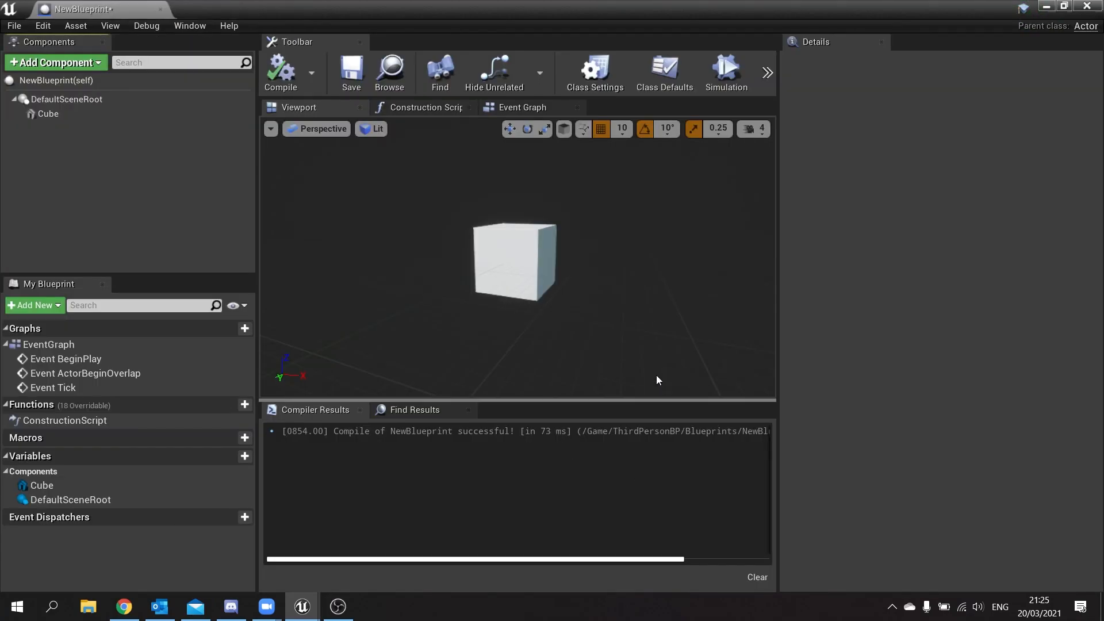
- Add MyInterface under NewBlueprint's Implemented Interfaces in Class Settings and recompile
left_click(594, 66)
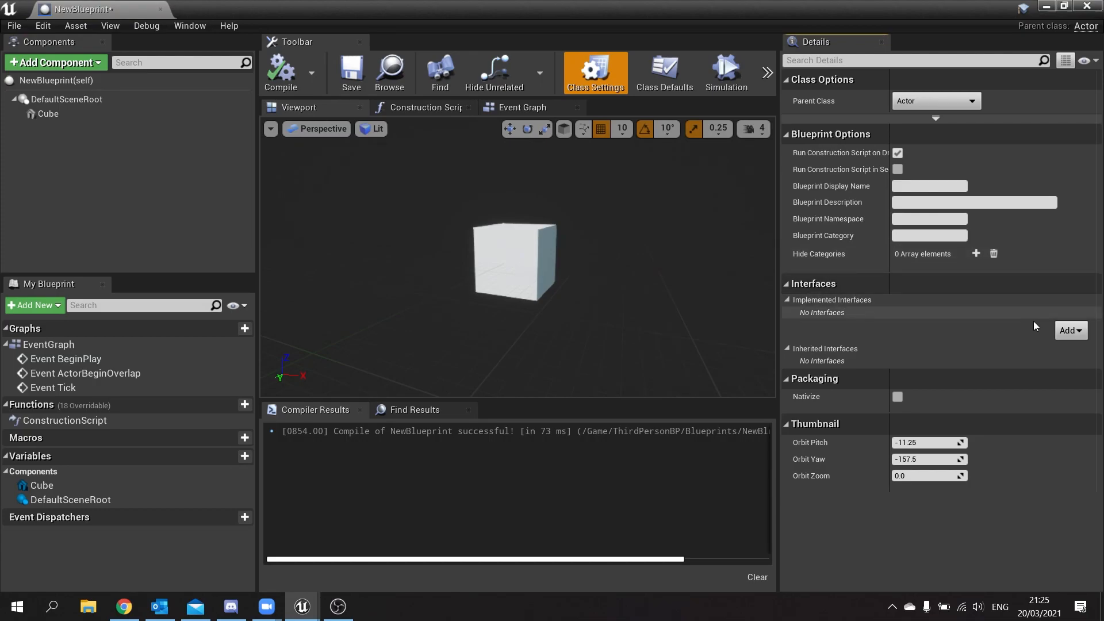
left_click(1070, 330)
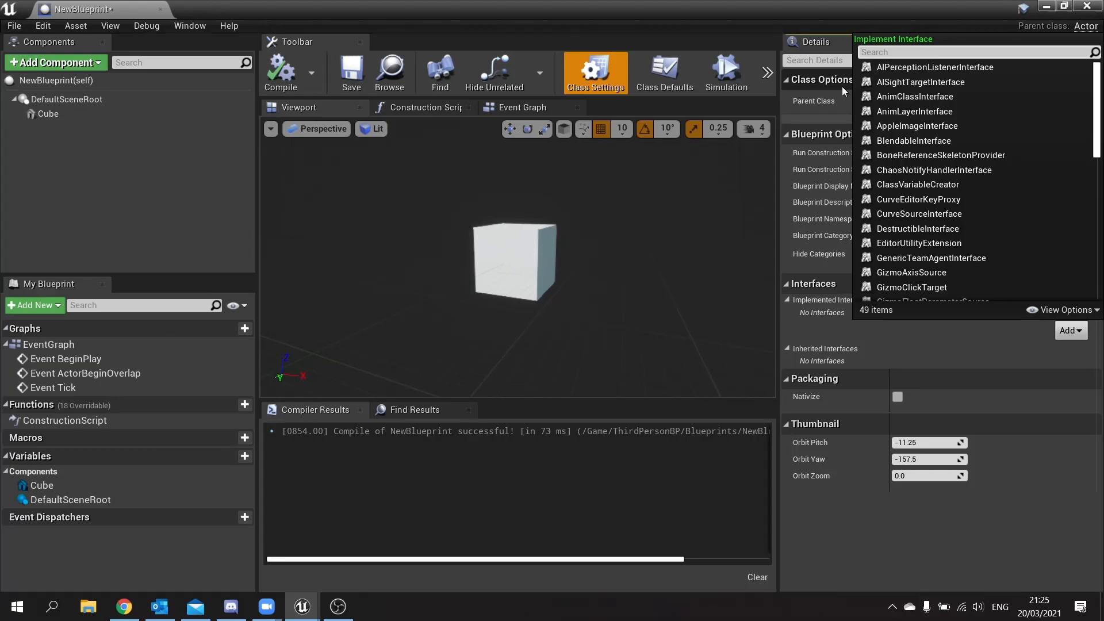
type("myi")
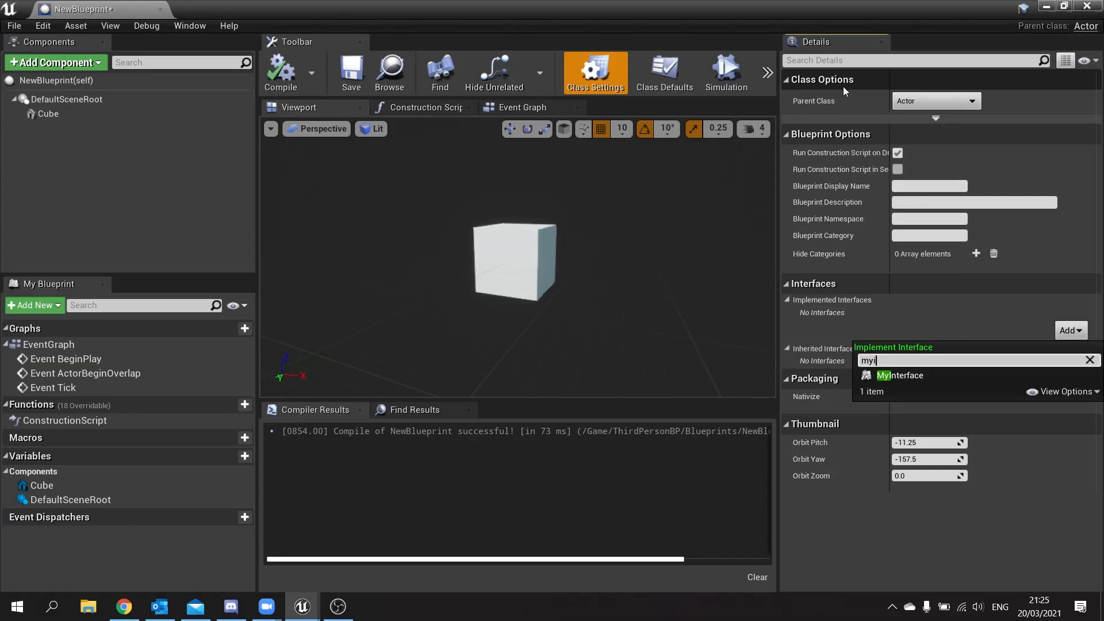
left_click(900, 375)
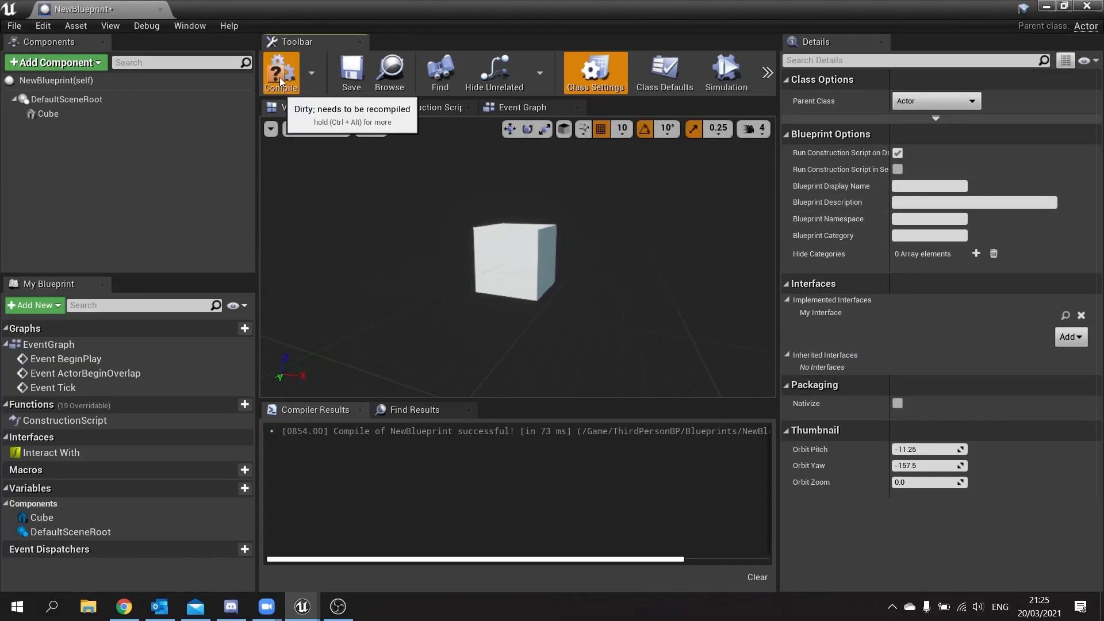
left_click(280, 67)
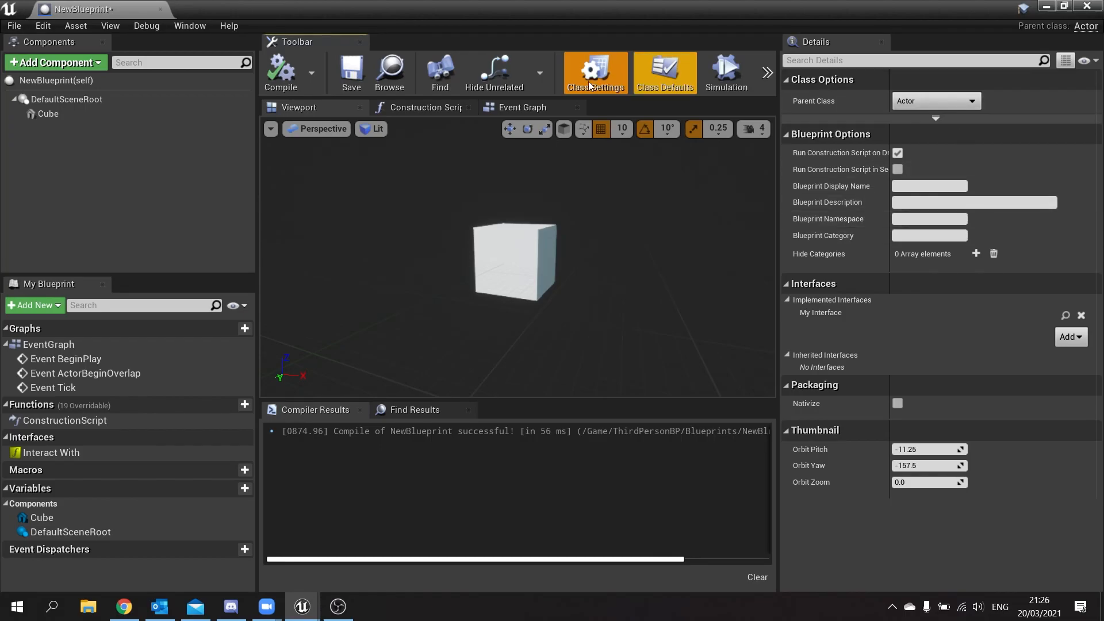
- Place an Event Interact With node in NewBlueprint's event graph via the 'interact wi' search
left_click(522, 108)
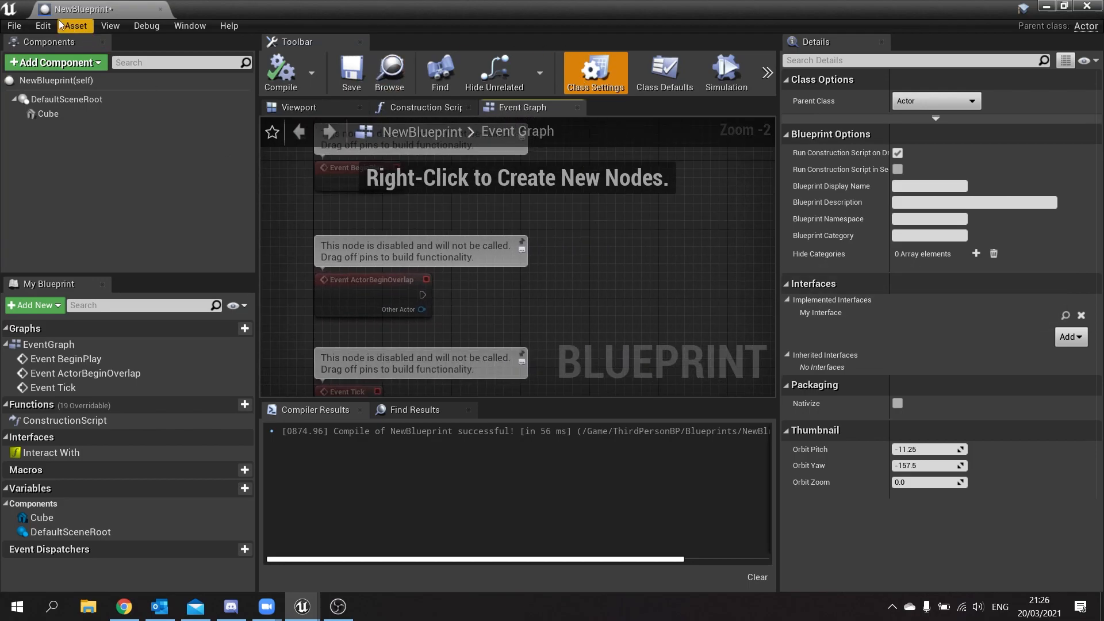
right_click(512, 260)
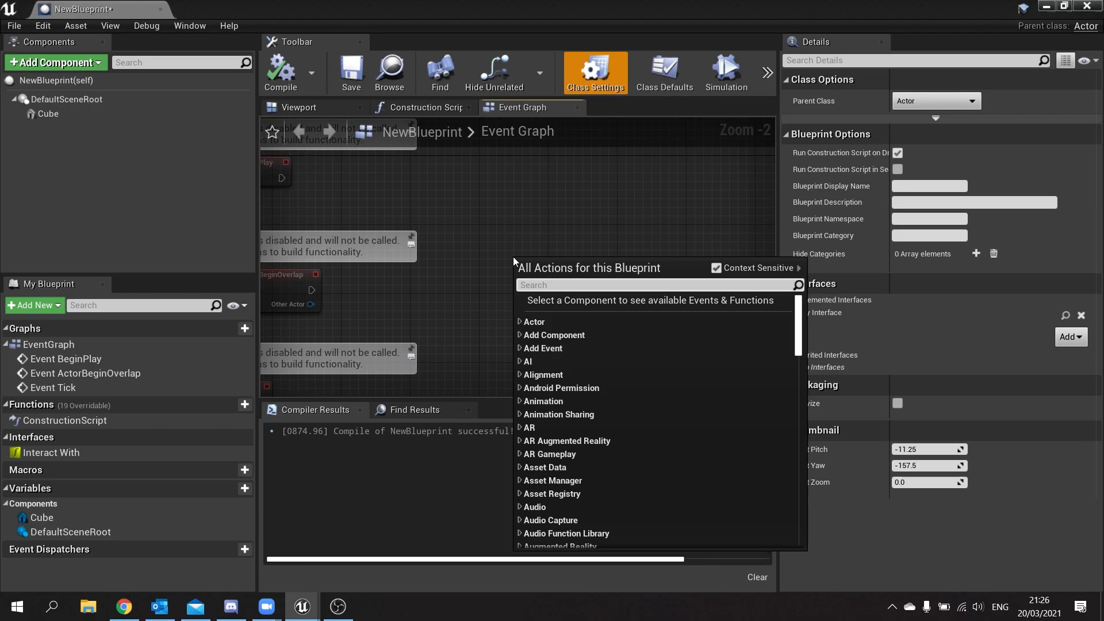
type("in")
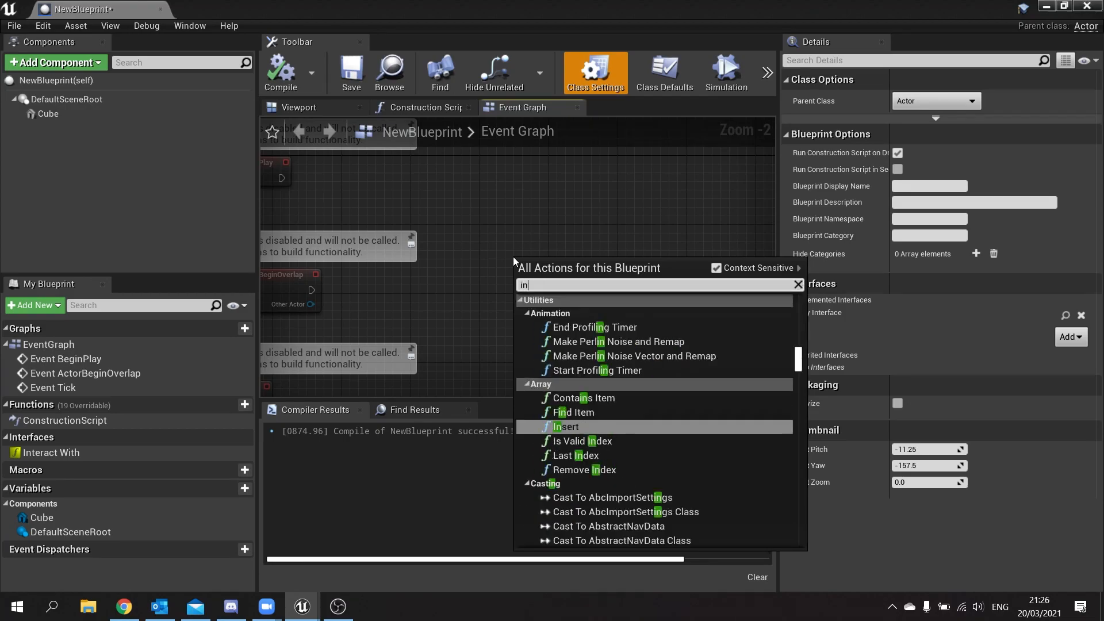
type("interact wi")
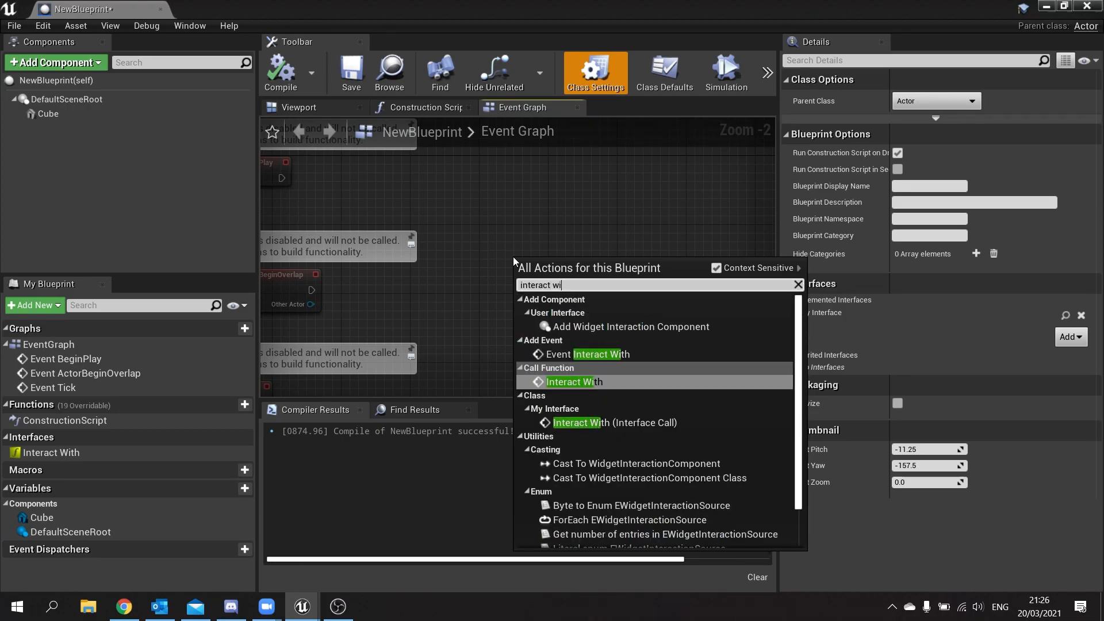
left_click(574, 354)
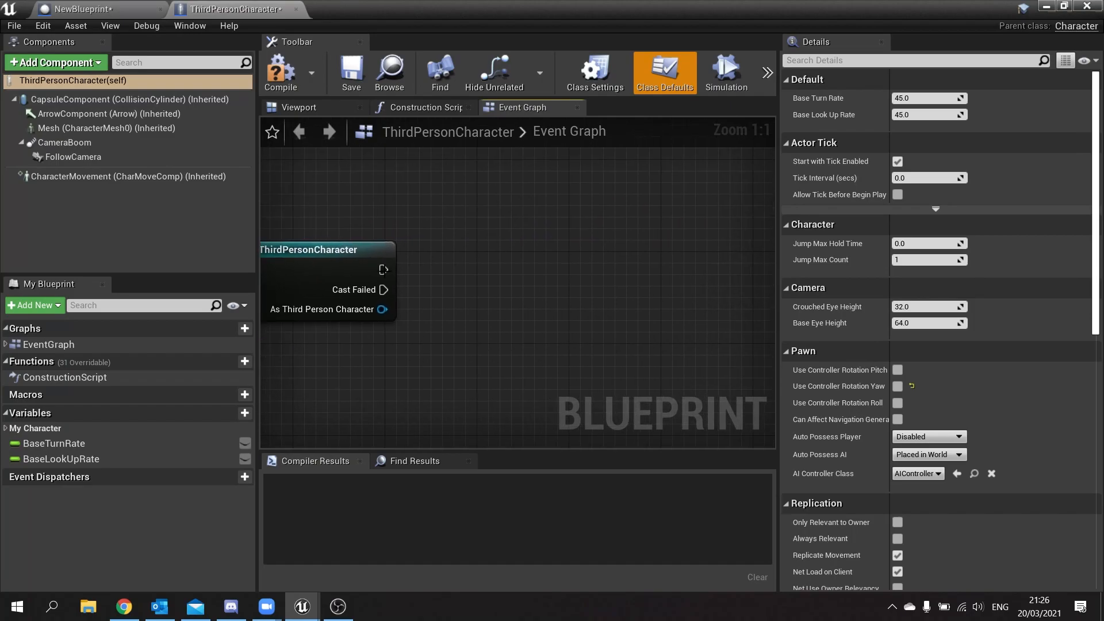
- After the cast, call Interact With targeting Get Actor Of Class with Actor Class set to NewBlueprint
left_click_drag(382, 269, 501, 269)
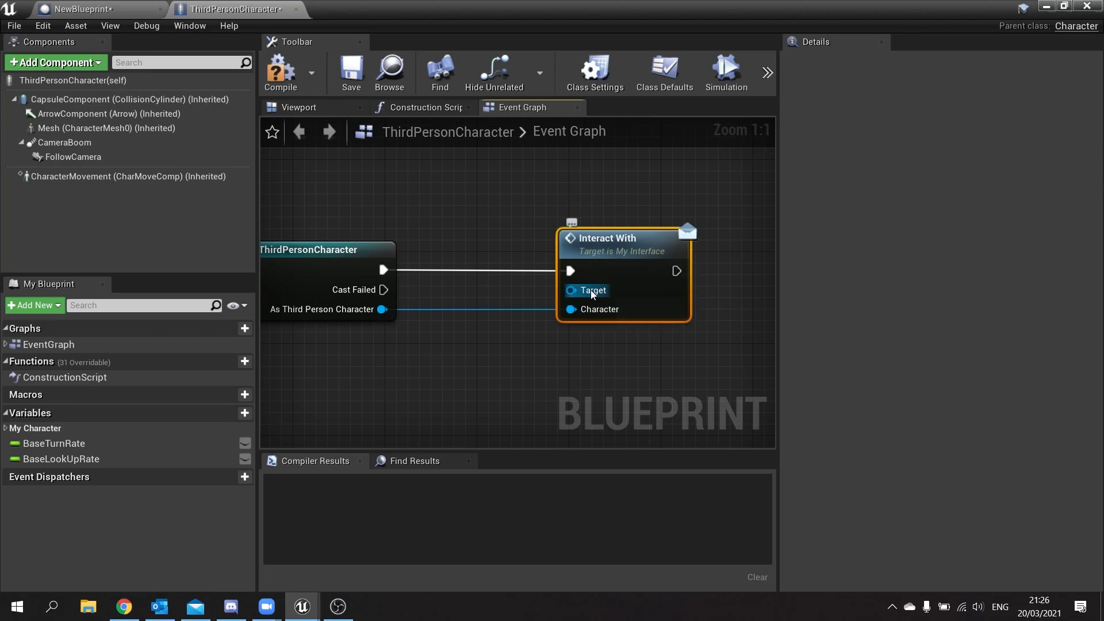
left_click_drag(569, 289, 509, 310)
type("get actor")
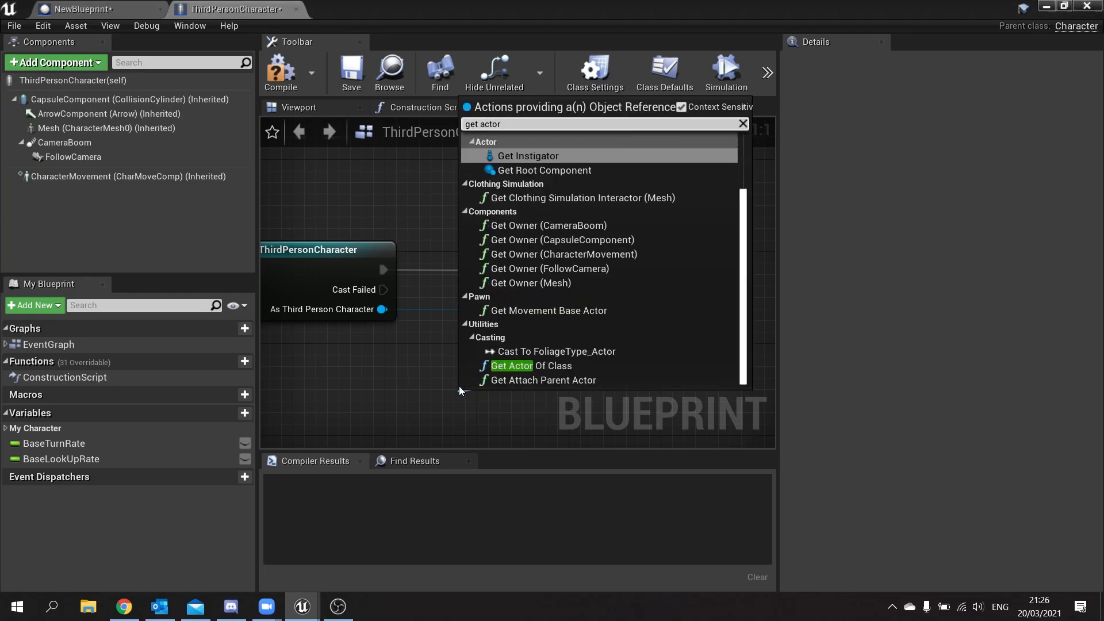
left_click(511, 366)
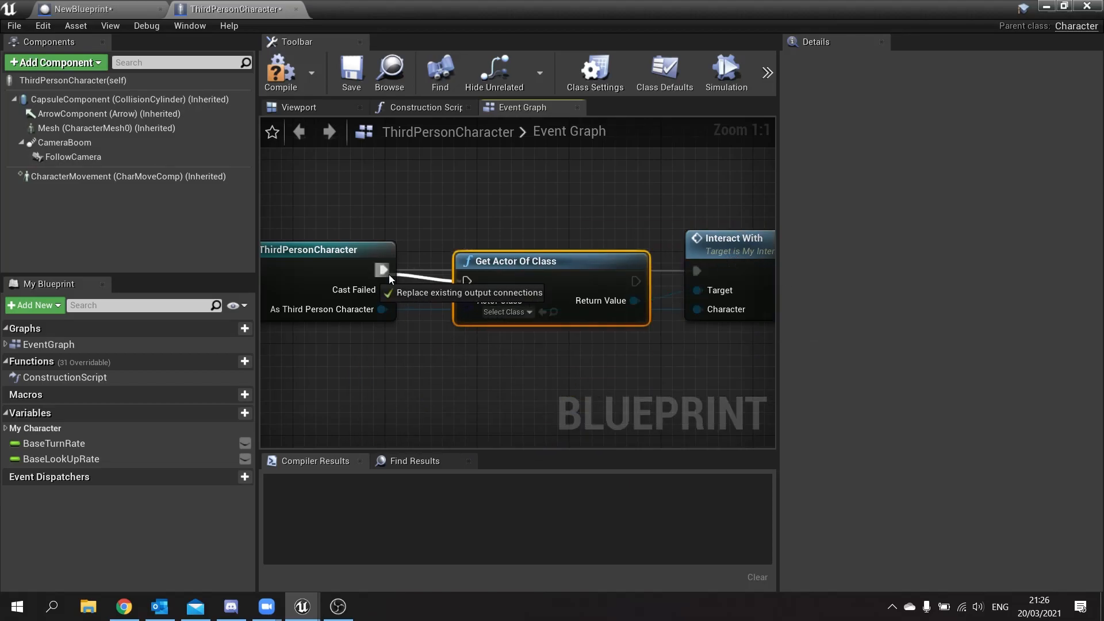
left_click(504, 312)
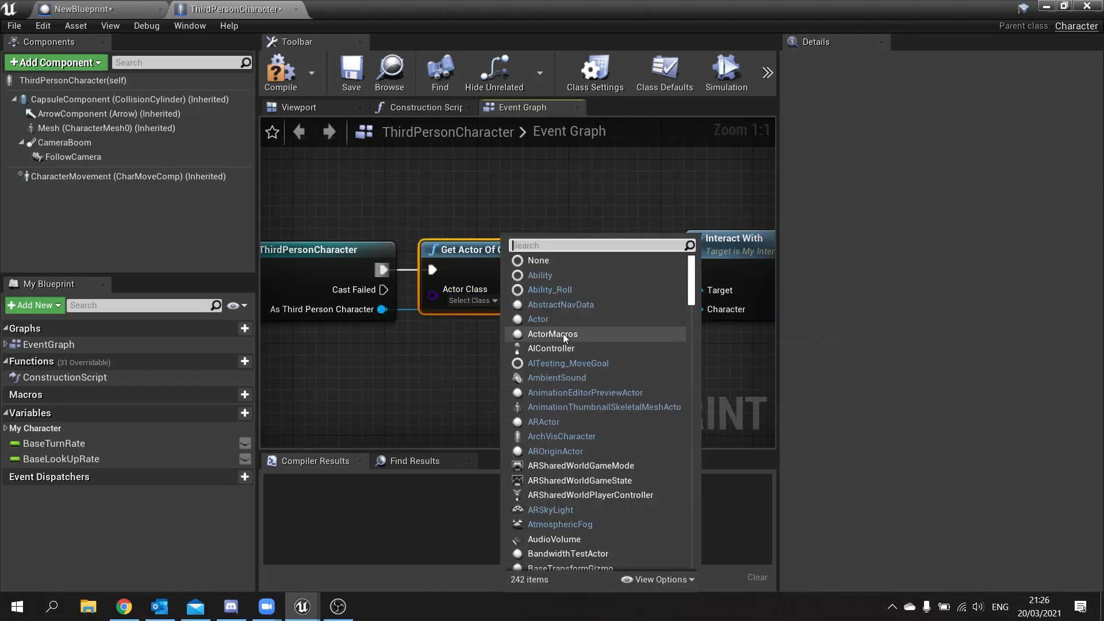
type("new")
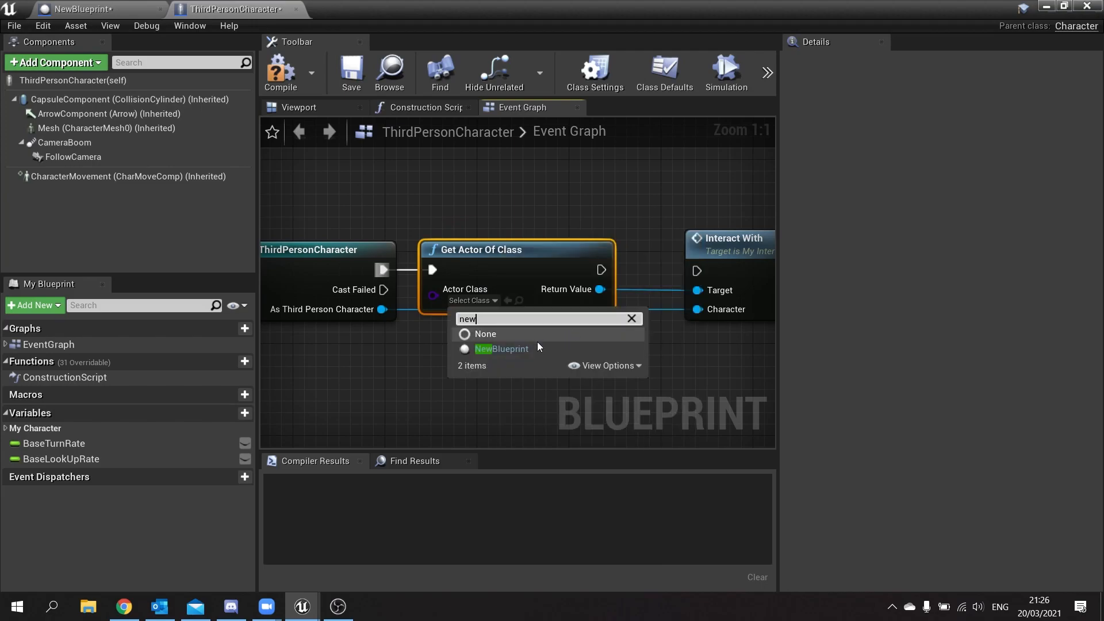
left_click(501, 349)
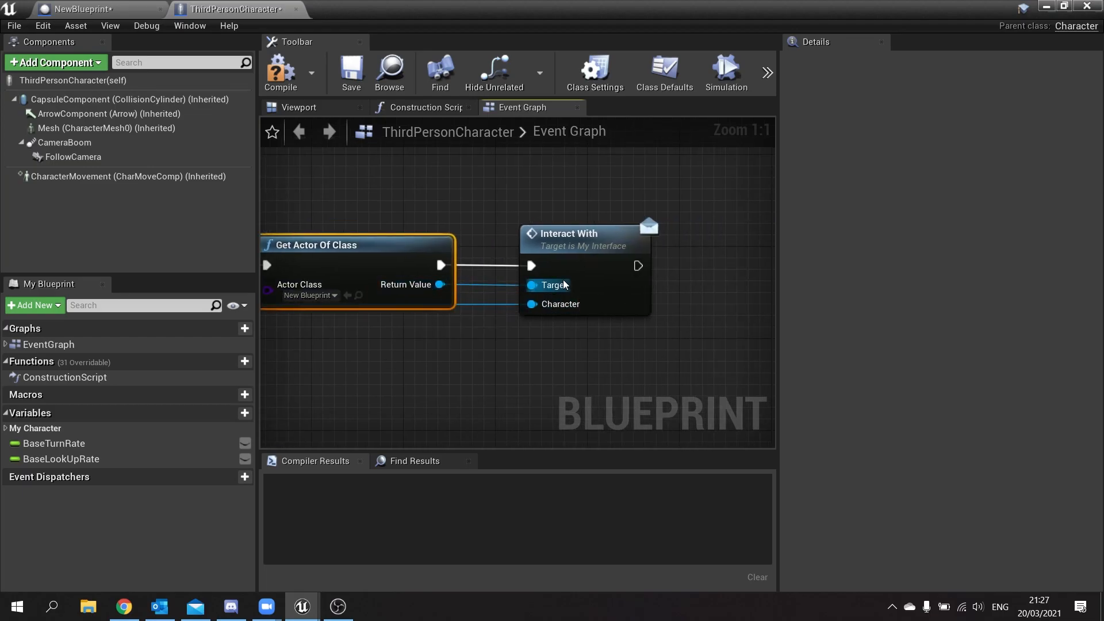
mouse_move(627, 315)
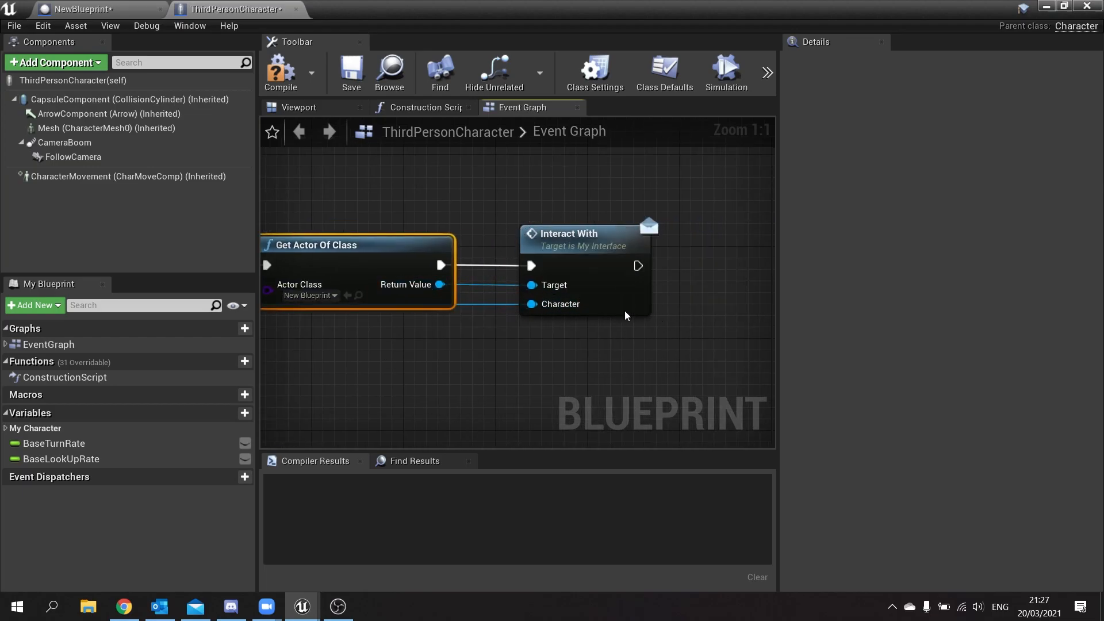
mouse_move(579, 249)
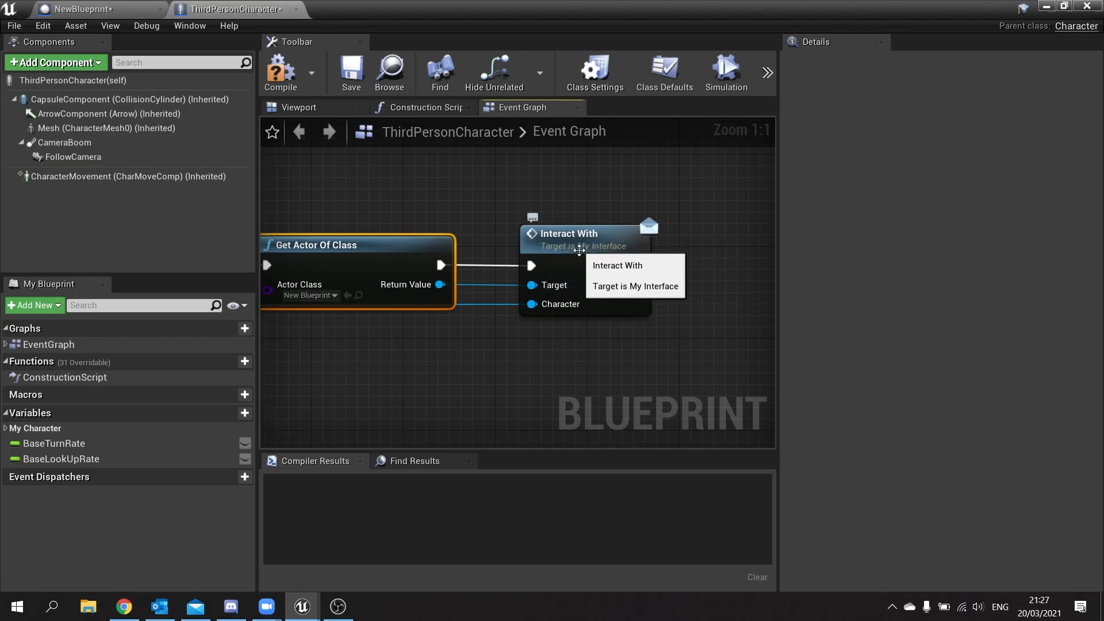
mouse_move(527, 310)
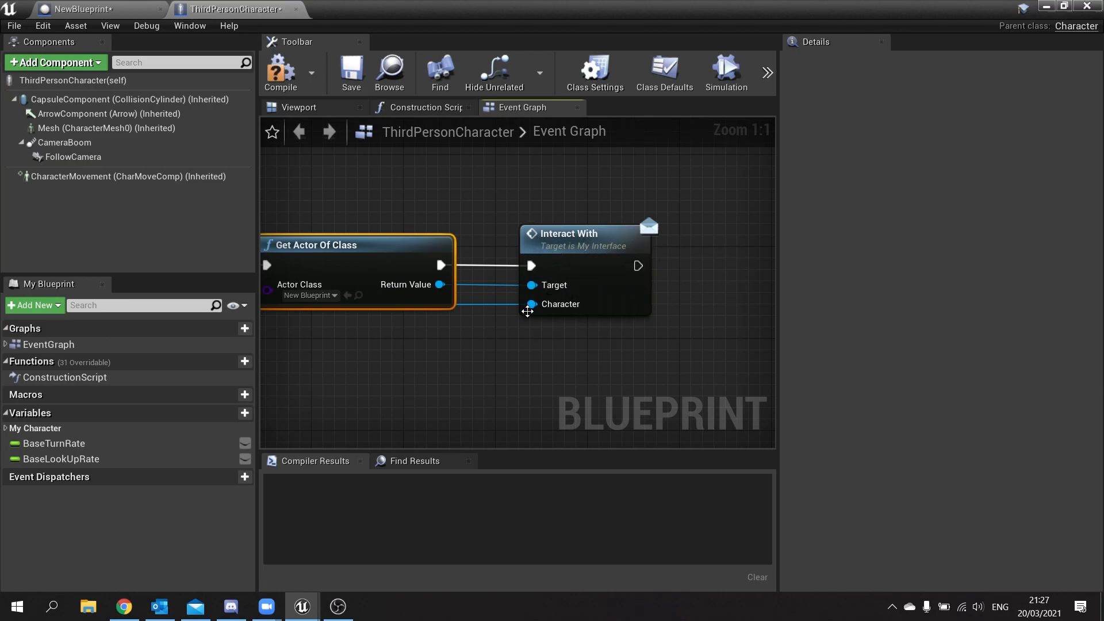
mouse_move(594, 249)
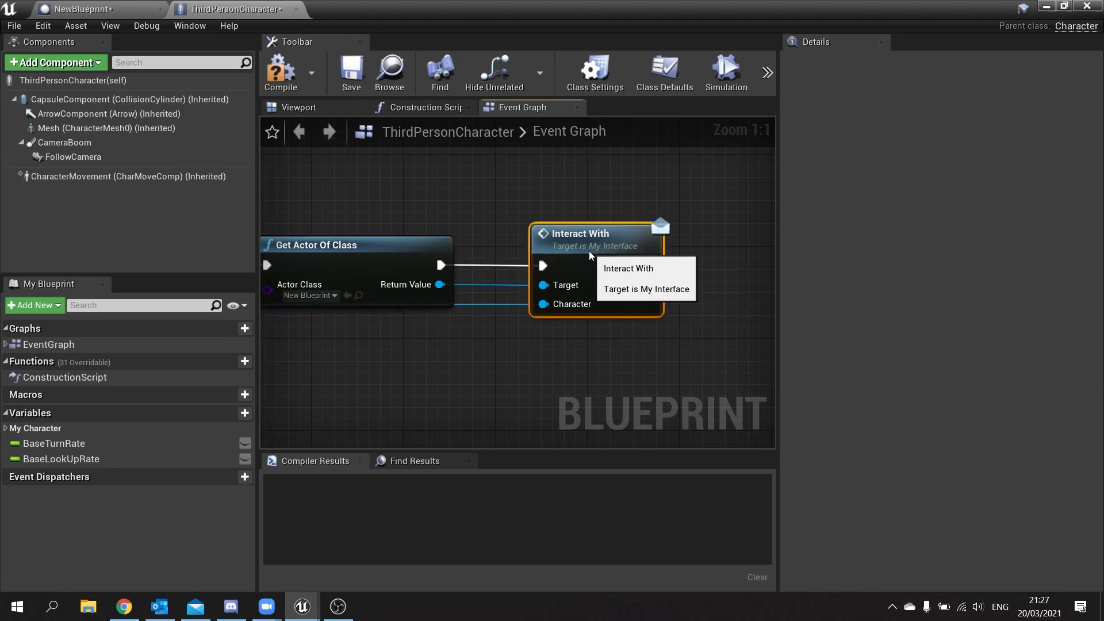
mouse_move(677, 270)
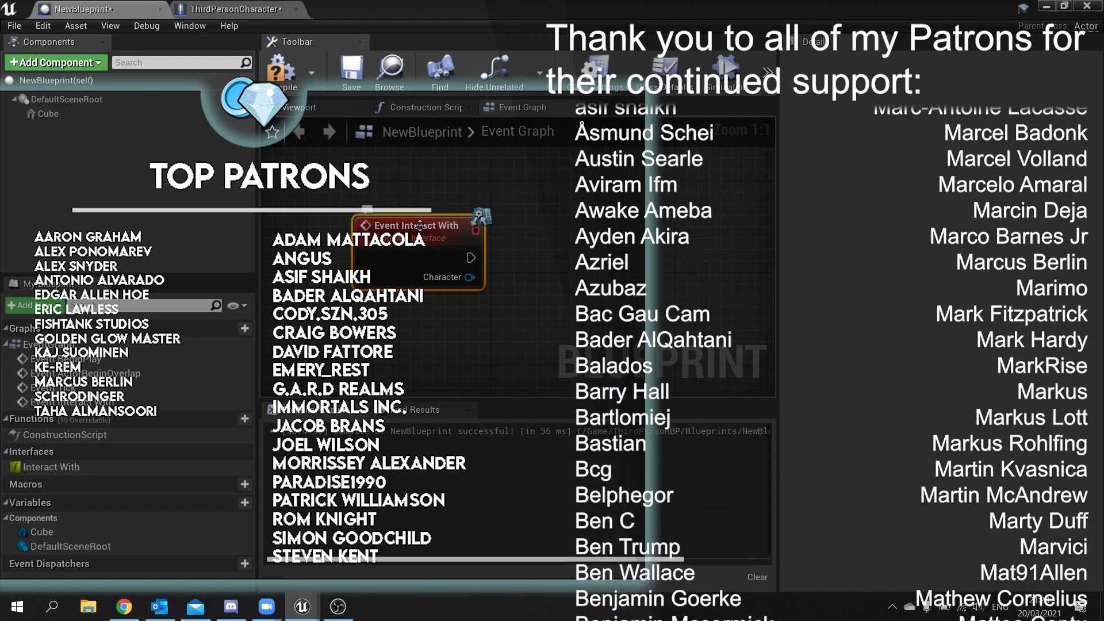
- Scroll the view while reviewing NewBlueprint's Event Interact With node
scroll("down", 3)
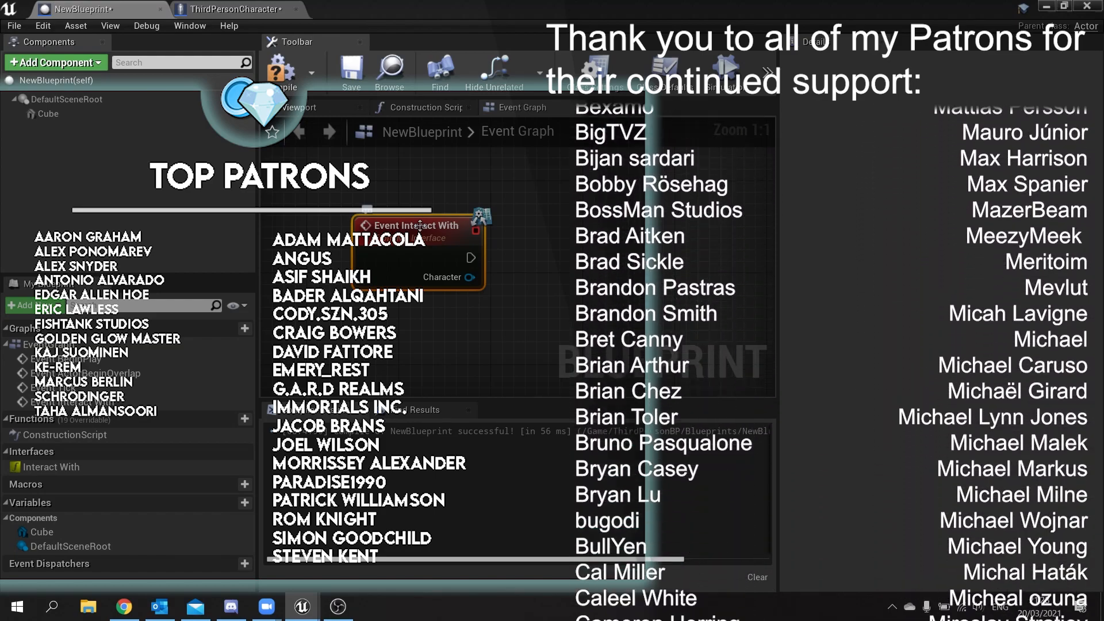